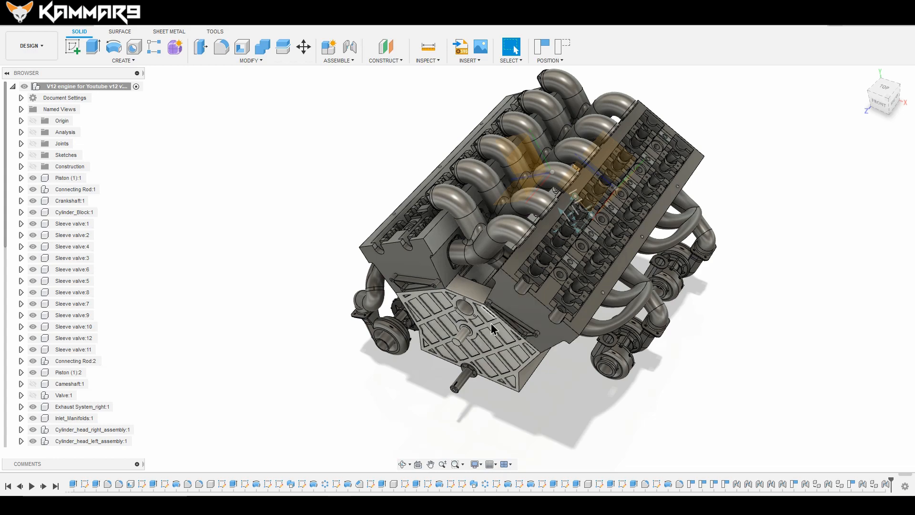
Step: Select Crankshaft:1 and Cylinder_Block:1 and bring up their context menu to isolate them
{"action": "left_click", "coordinate": [487, 367]}
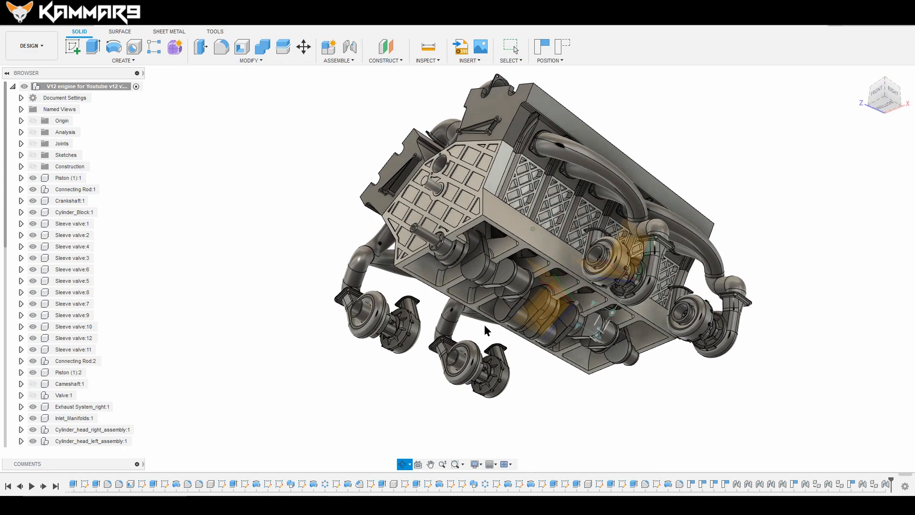
{"action": "left_click", "coordinate": [473, 268]}
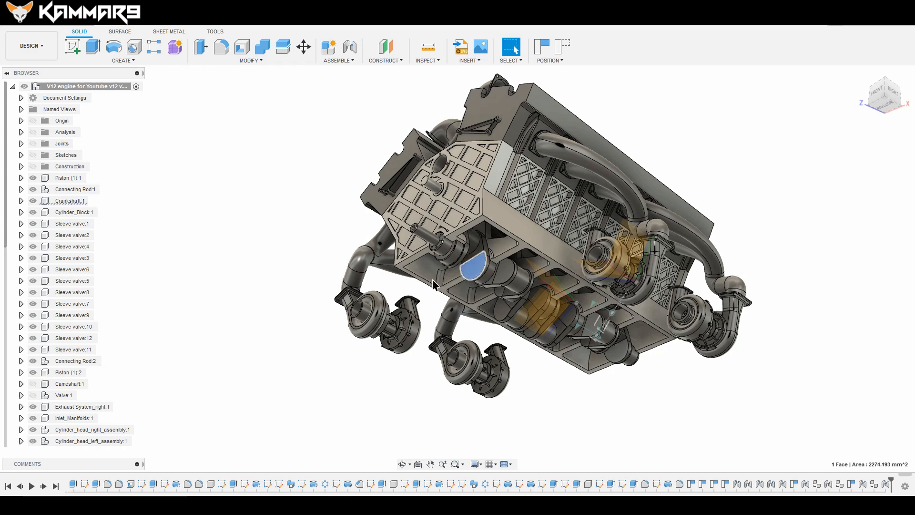
{"action": "left_click", "coordinate": [65, 200]}
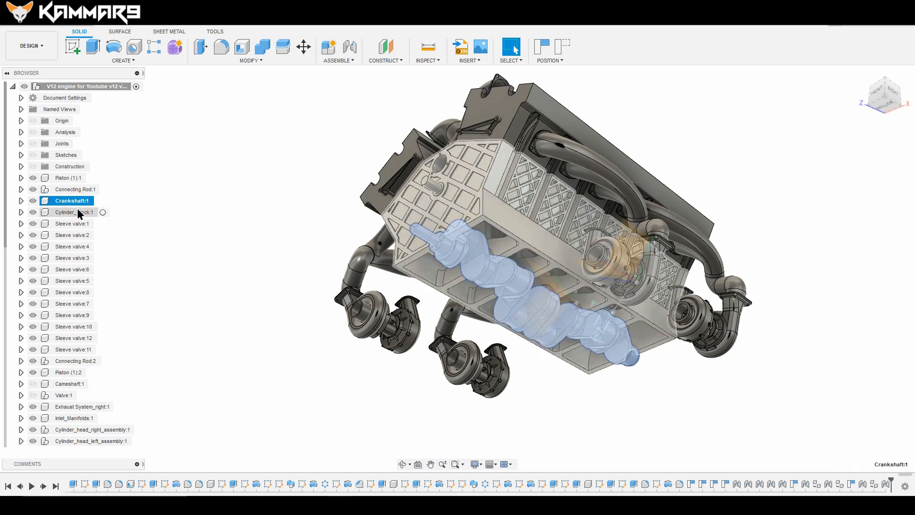
{"action": "left_click", "coordinate": [72, 212]}
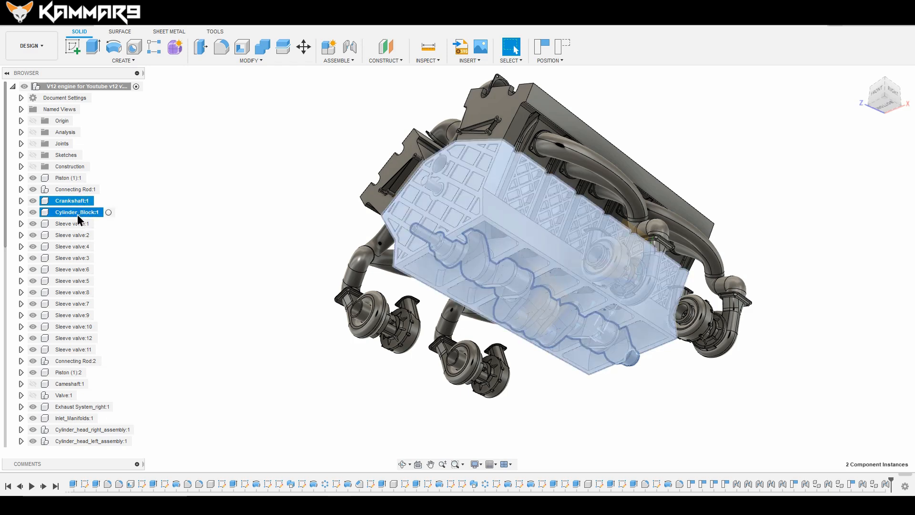
{"action": "right_click", "coordinate": [76, 212]}
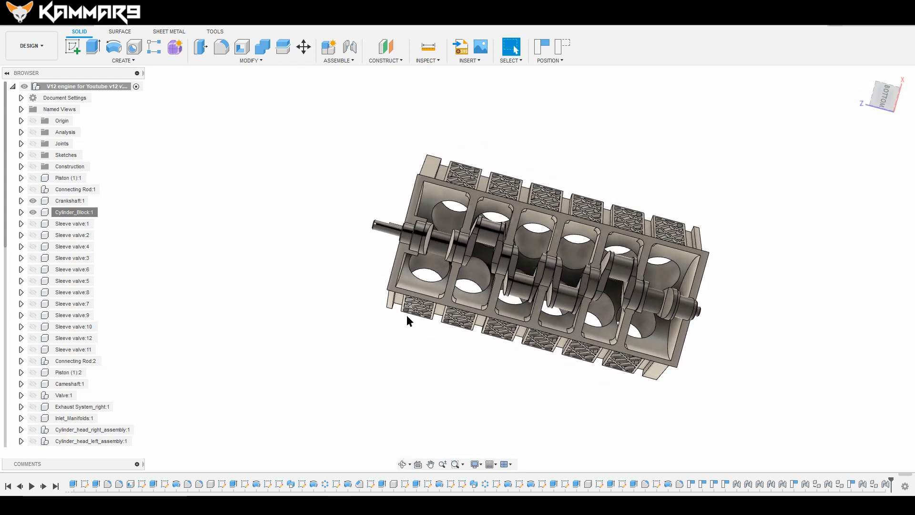
{"action": "mouse_move", "coordinate": [206, 143]}
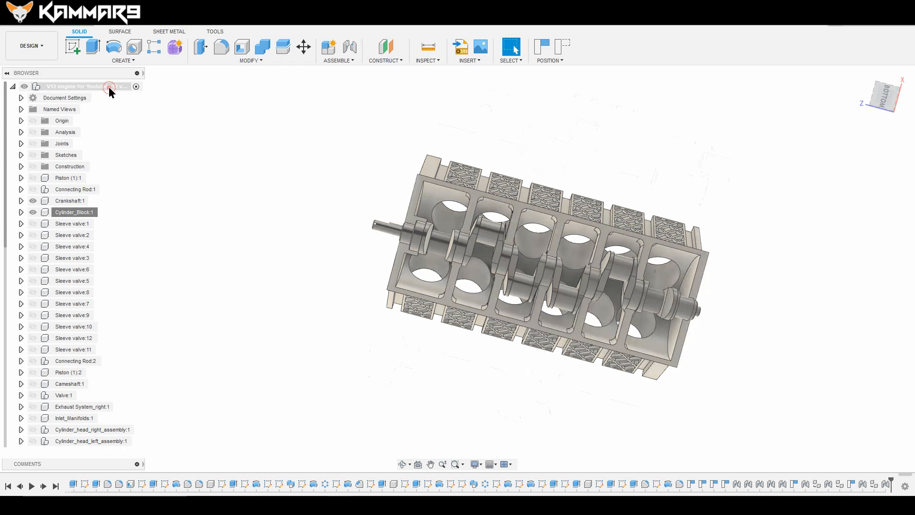
Step: Create an internal Standard component named Crackshaft_Bearing_cap under the root engine assembly
{"action": "right_click", "coordinate": [85, 86]}
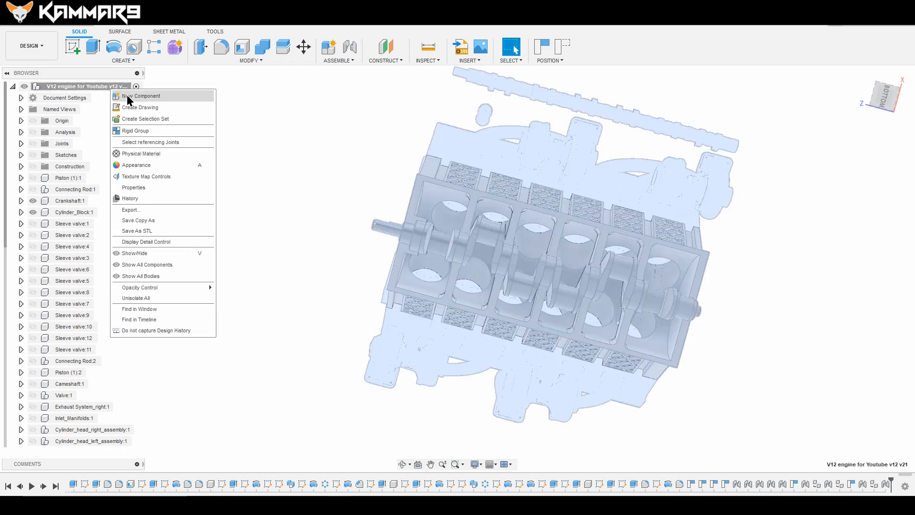
{"action": "left_click", "coordinate": [141, 96]}
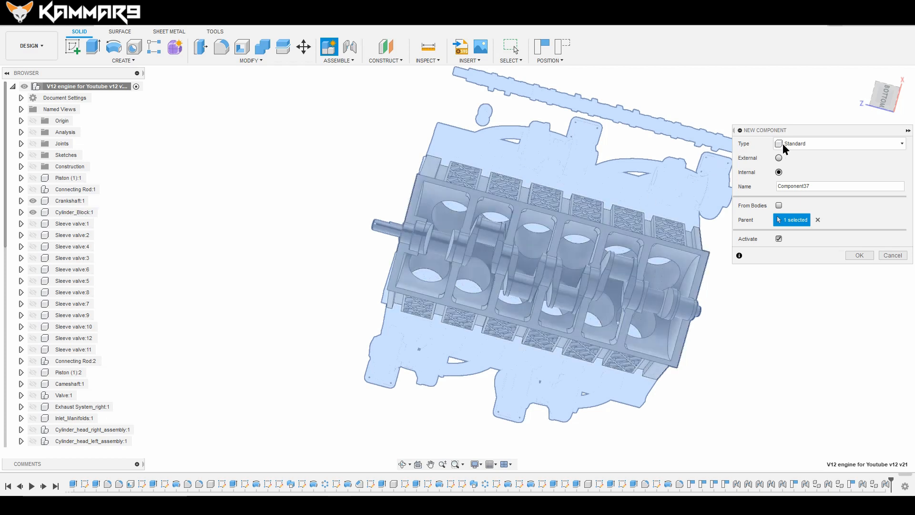
{"action": "left_click", "coordinate": [837, 143]}
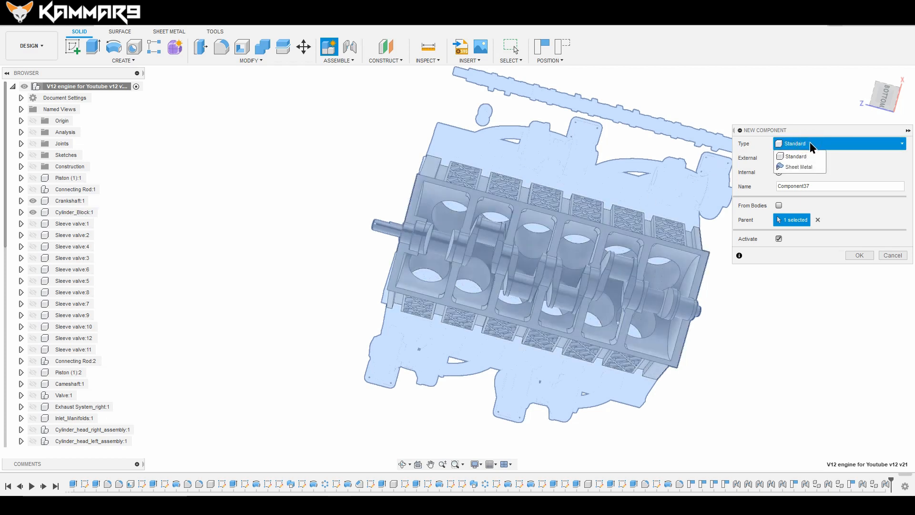
{"action": "left_click", "coordinate": [795, 156]}
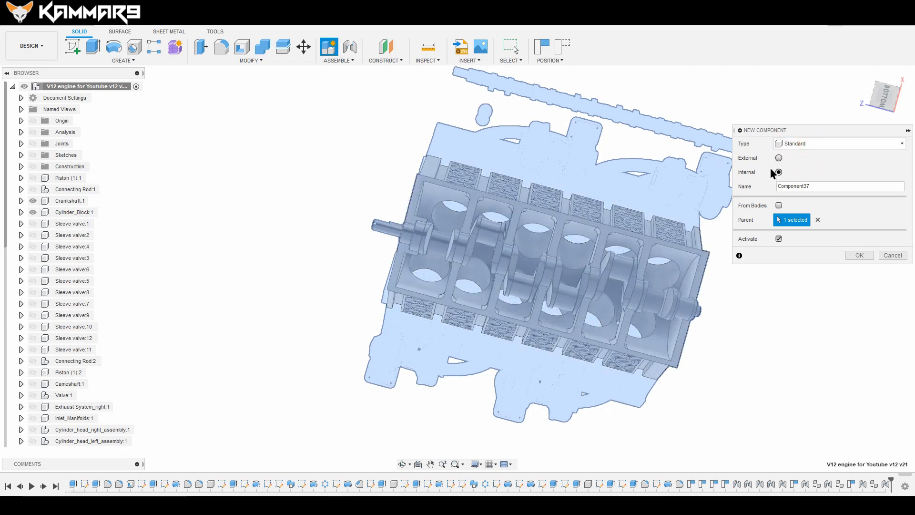
{"action": "left_click", "coordinate": [778, 172]}
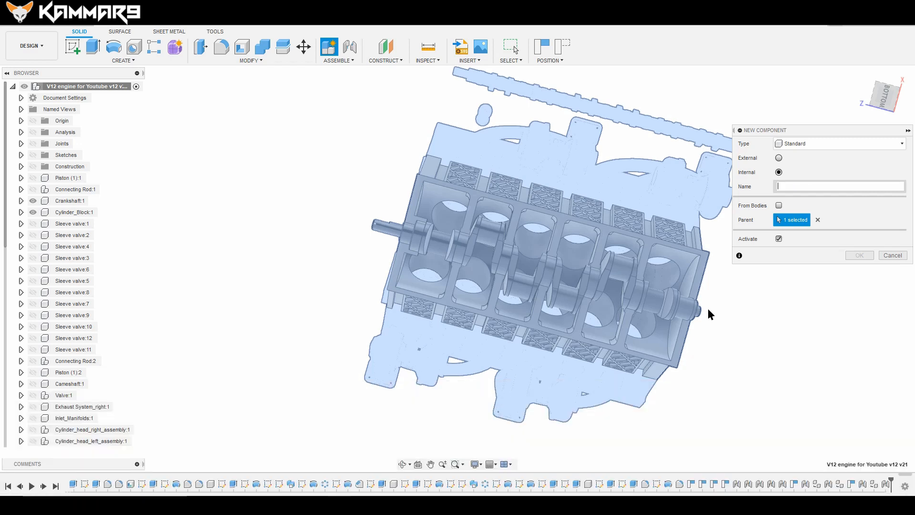
{"action": "type", "text": "Crackshaft_B"}
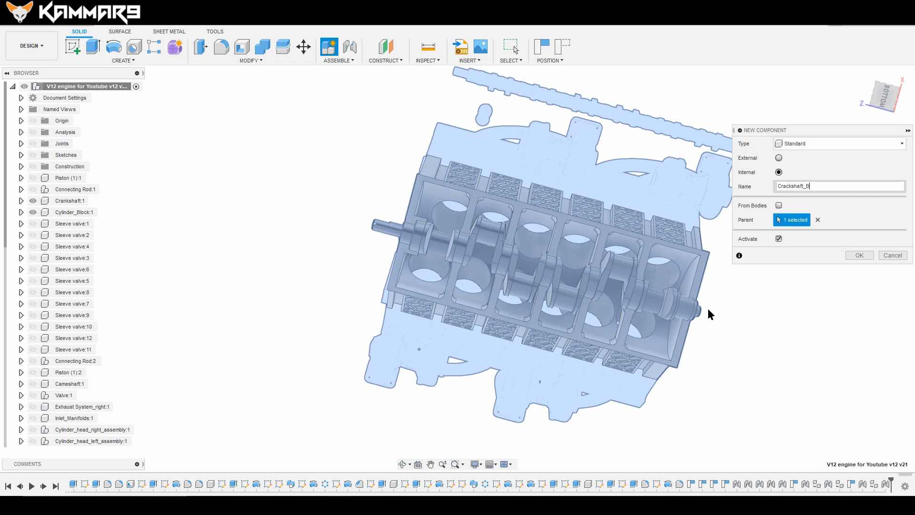
{"action": "type", "text": "earing_cap"}
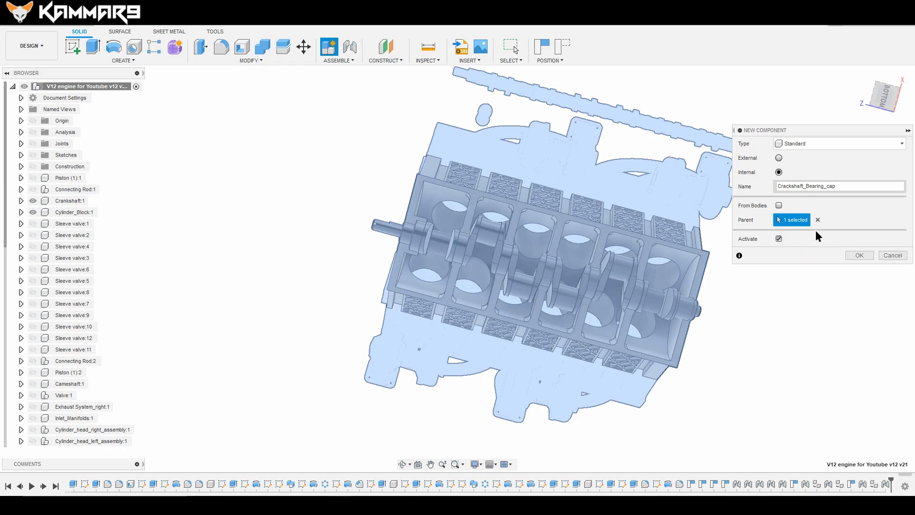
{"action": "left_click", "coordinate": [858, 255]}
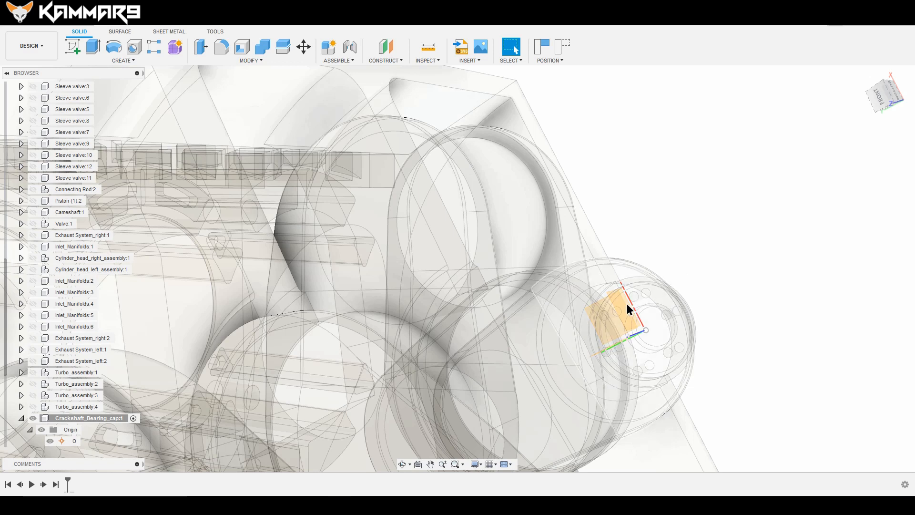
{"action": "mouse_move", "coordinate": [622, 312]}
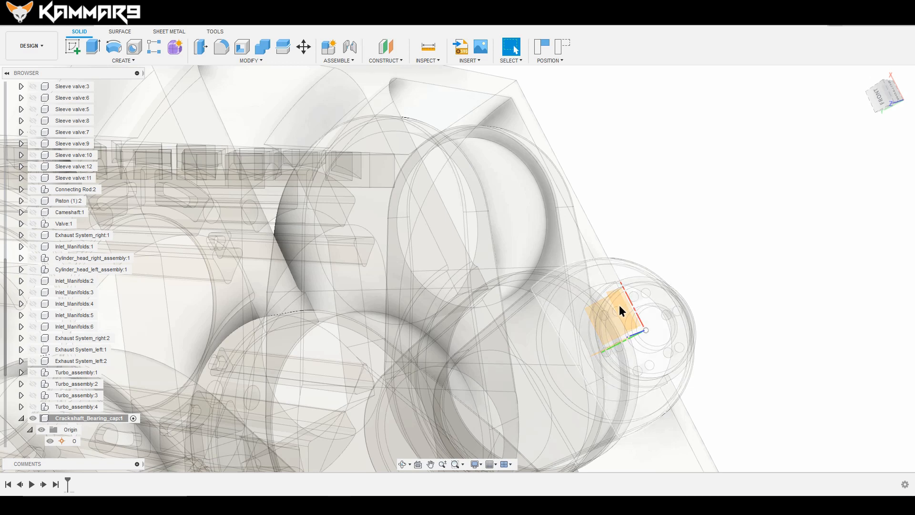
{"action": "mouse_move", "coordinate": [621, 308]}
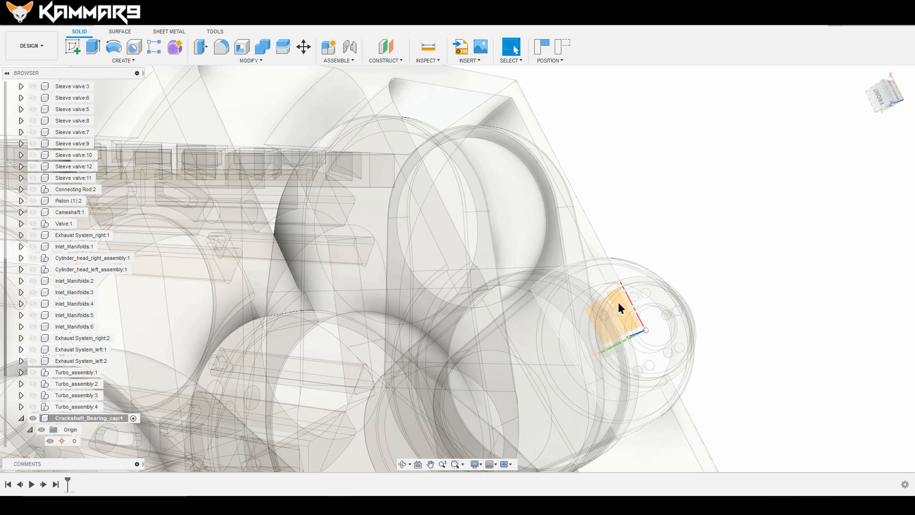
Step: Right-click the half-round crankshaft bearing face (about 2274 mm²) at the block's end
{"action": "right_click", "coordinate": [619, 307]}
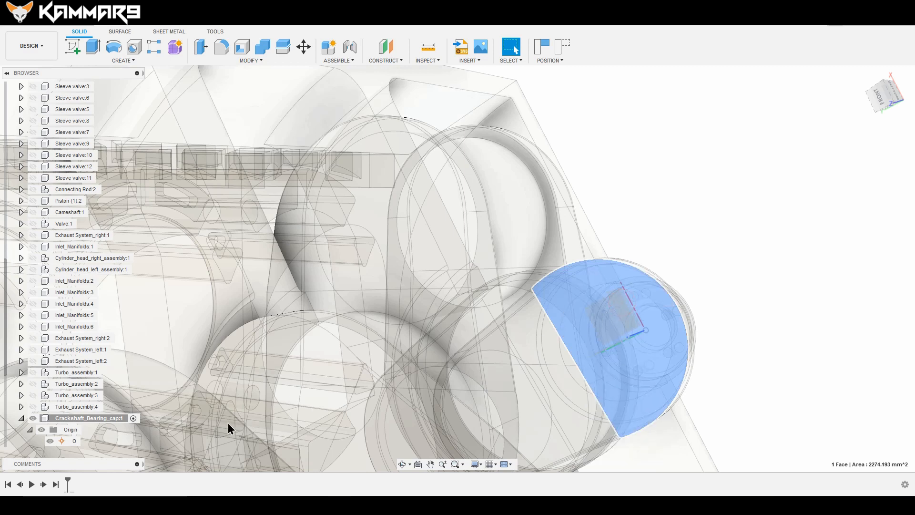
{"action": "mouse_move", "coordinate": [41, 455]}
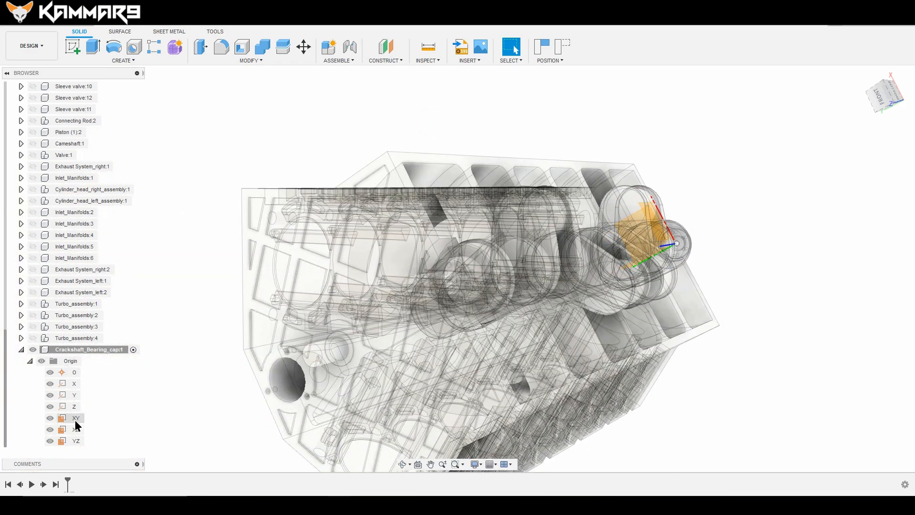
Step: Sketch on the bearing cap's XZ origin plane, viewing the block's underside, and dismiss the moved-components warning
{"action": "left_click", "coordinate": [75, 429]}
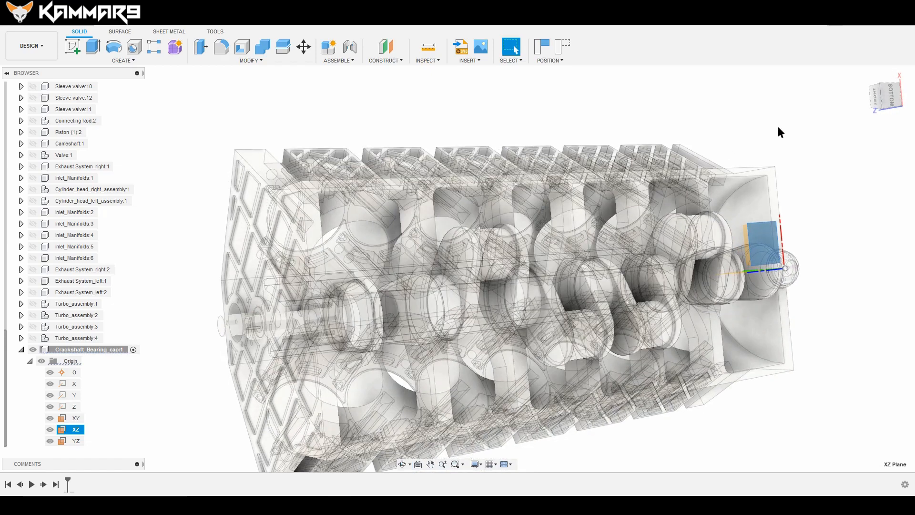
{"action": "left_click", "coordinate": [884, 95]}
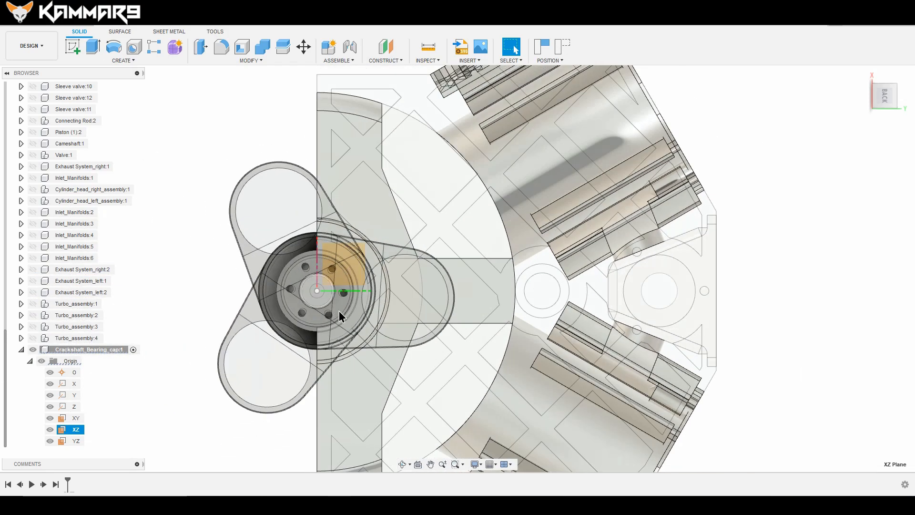
{"action": "left_click_drag", "start_coordinate": [341, 315], "coordinate": [520, 294]}
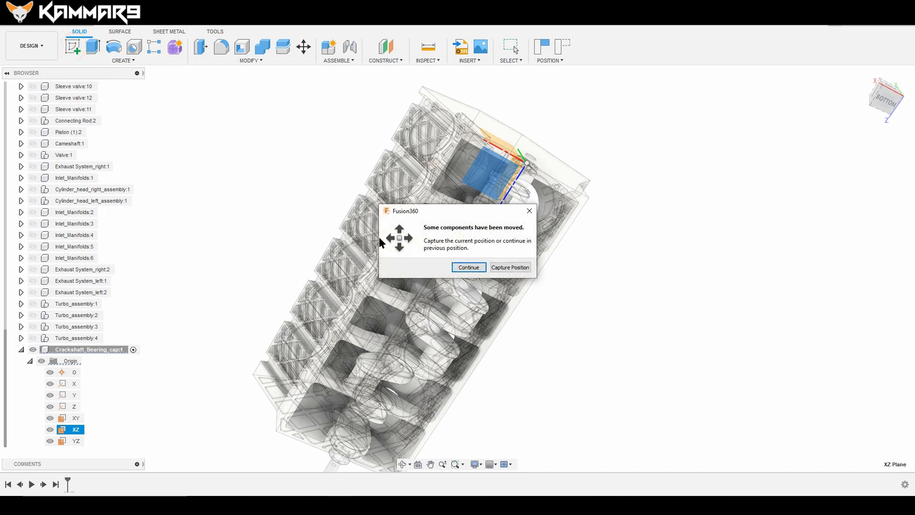
{"action": "mouse_move", "coordinate": [495, 267]}
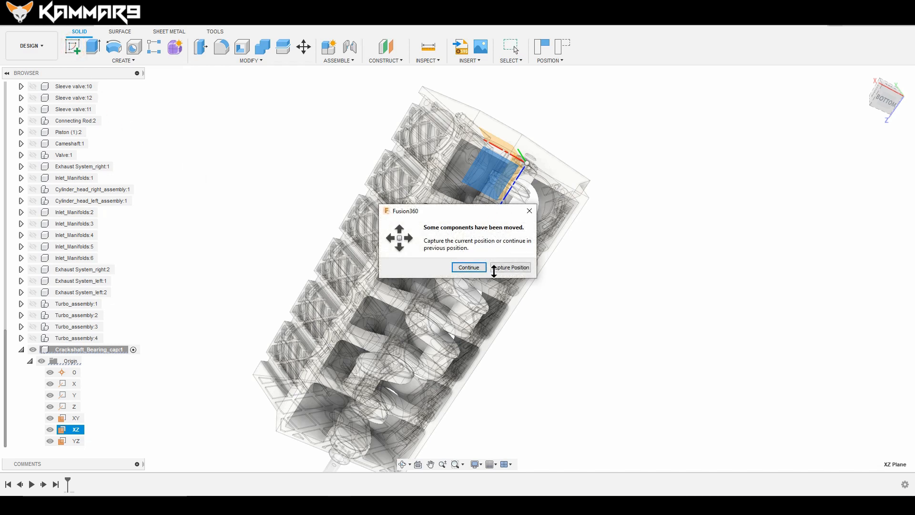
{"action": "left_click", "coordinate": [467, 267]}
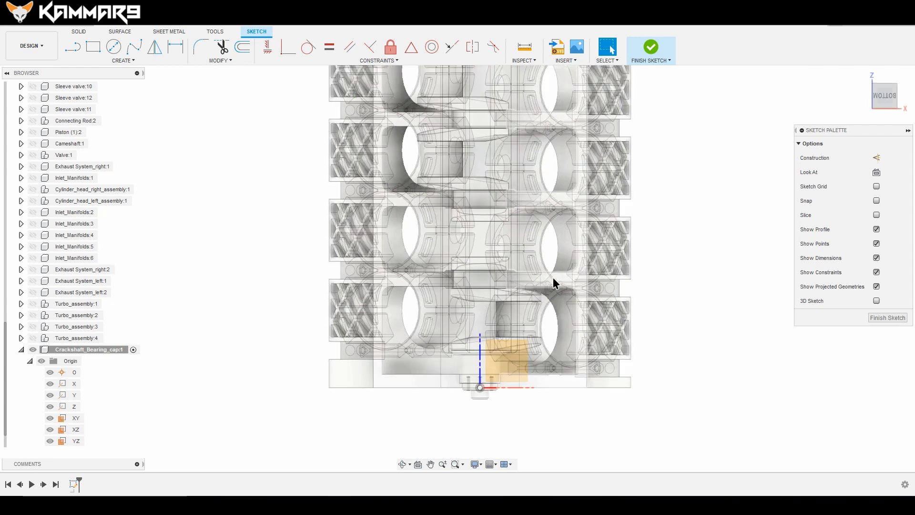
Step: Project the right half of the block's underside web into the sketch
{"action": "left_click", "coordinate": [555, 285]}
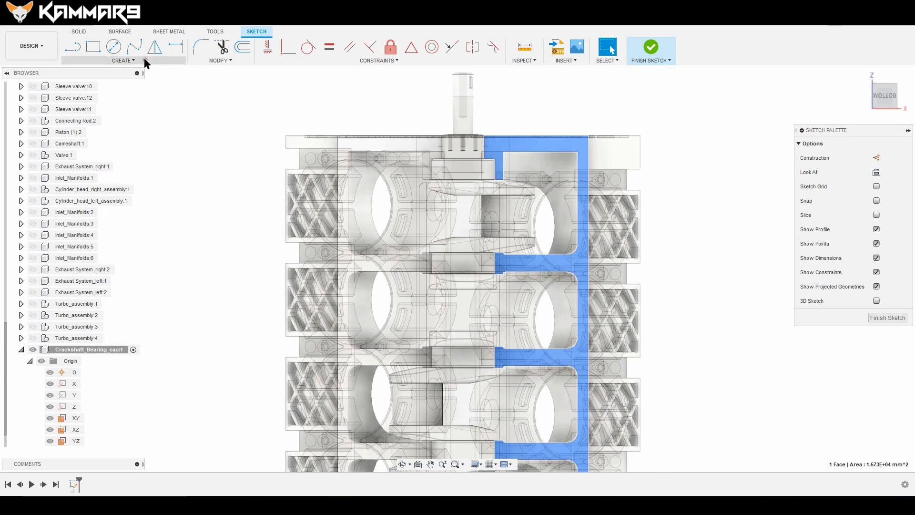
{"action": "left_click", "coordinate": [122, 60]}
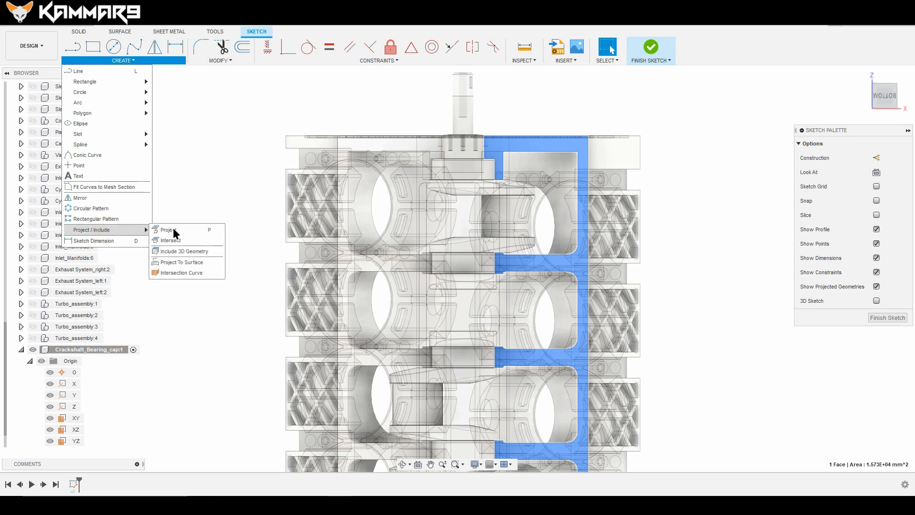
{"action": "left_click", "coordinate": [169, 229]}
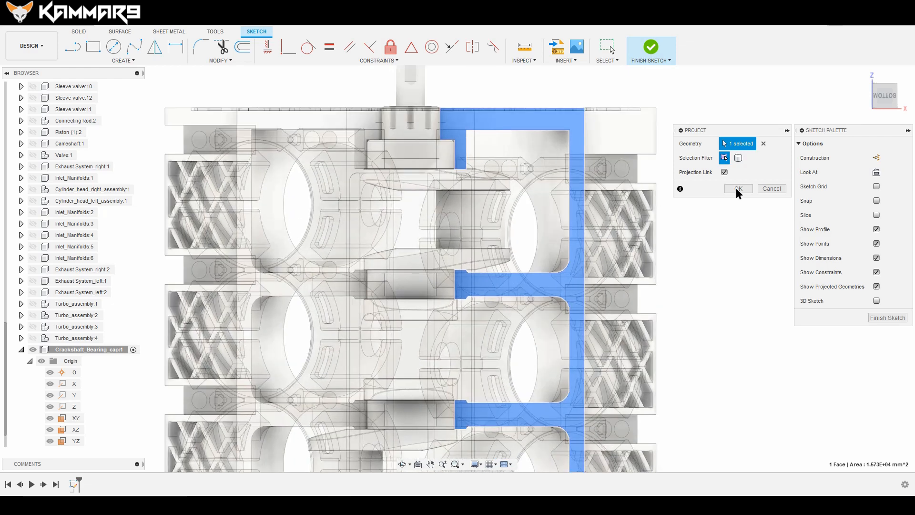
{"action": "left_click", "coordinate": [738, 189]}
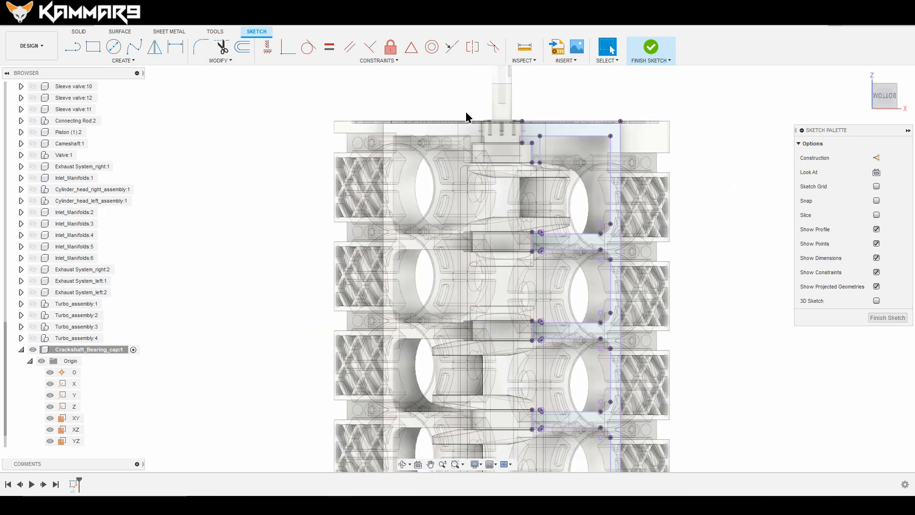
Step: Project the left half of the block's underside web into the sketch
{"action": "left_click", "coordinate": [424, 134]}
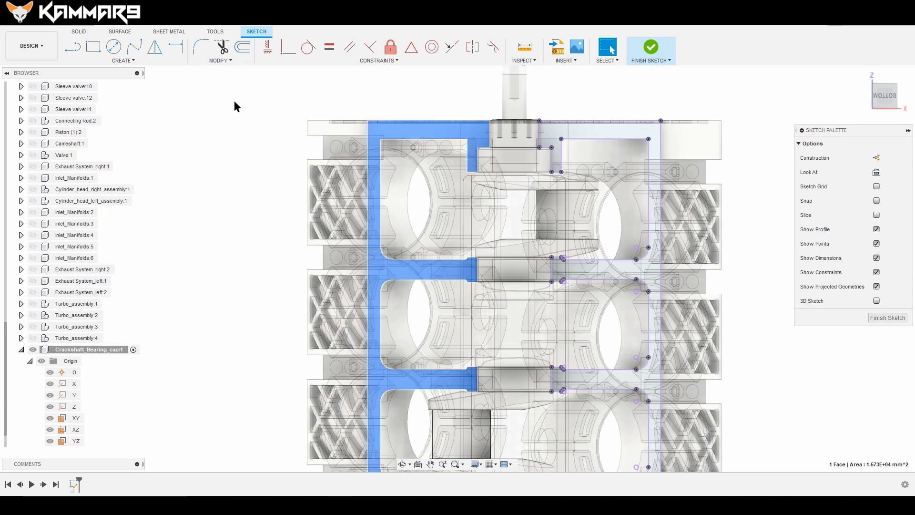
{"action": "left_click", "coordinate": [123, 60]}
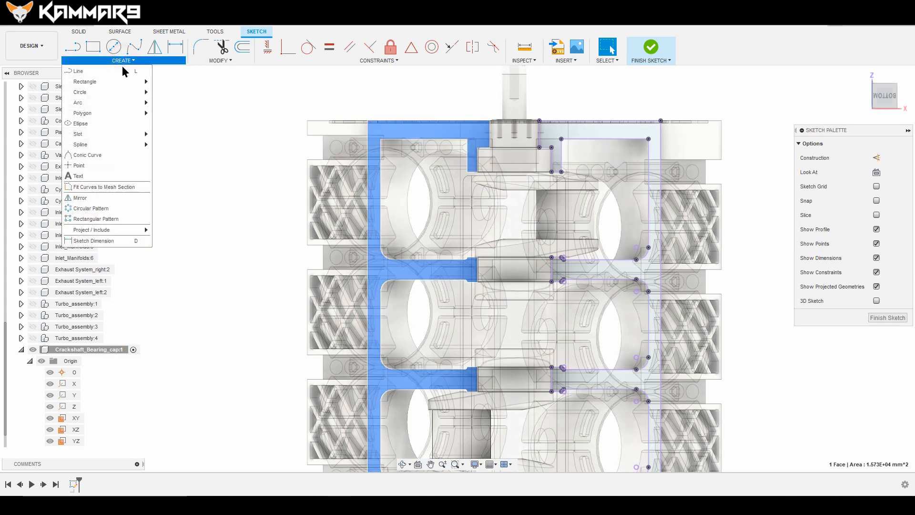
{"action": "mouse_move", "coordinate": [111, 213]}
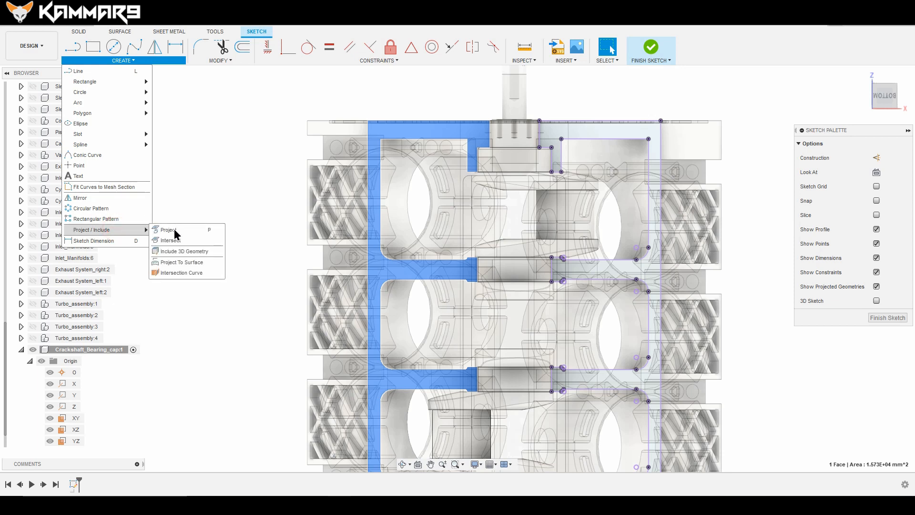
{"action": "left_click", "coordinate": [168, 229]}
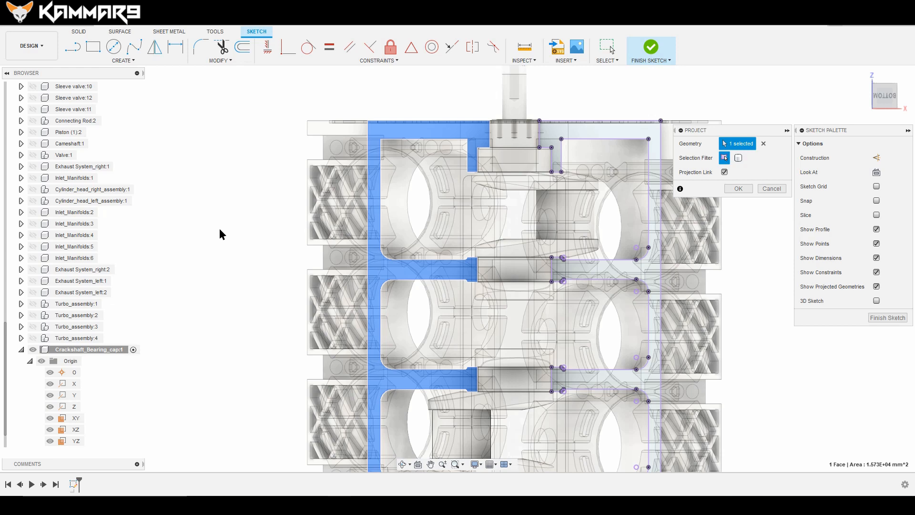
{"action": "left_click", "coordinate": [738, 189]}
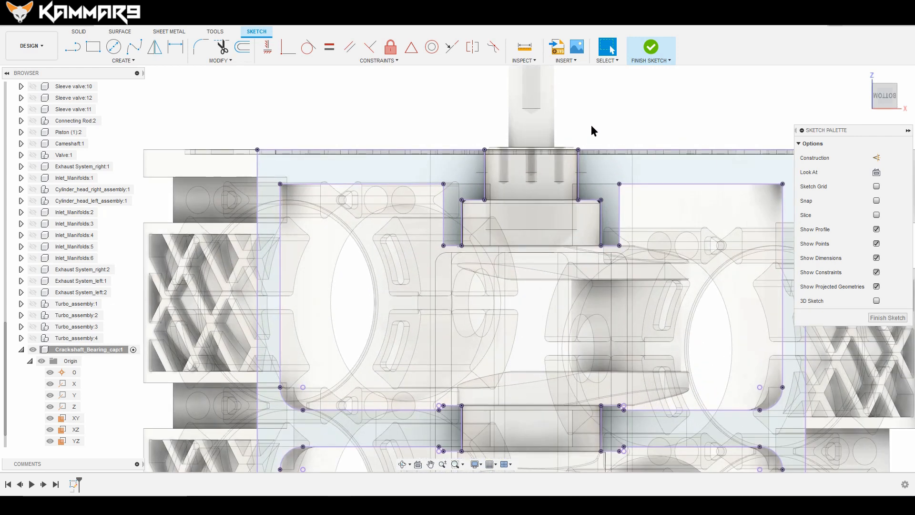
{"action": "mouse_move", "coordinate": [575, 145]}
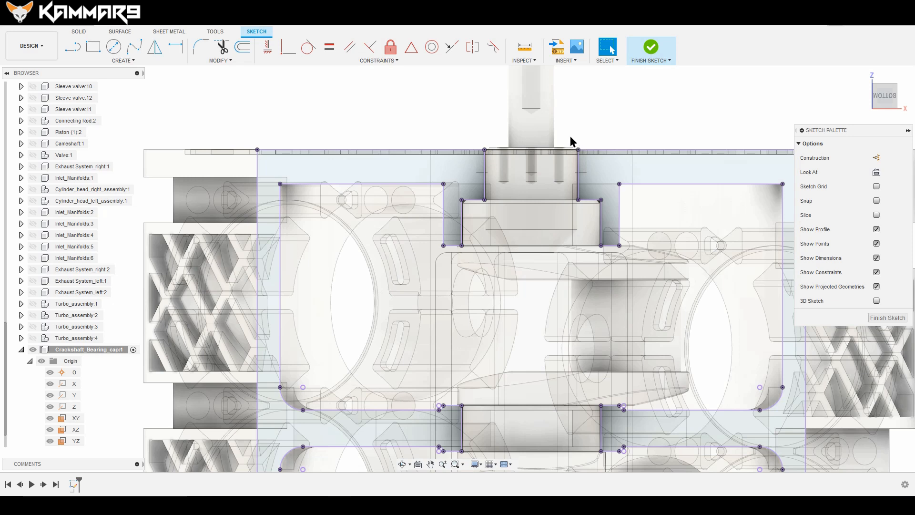
{"action": "mouse_move", "coordinate": [585, 129]}
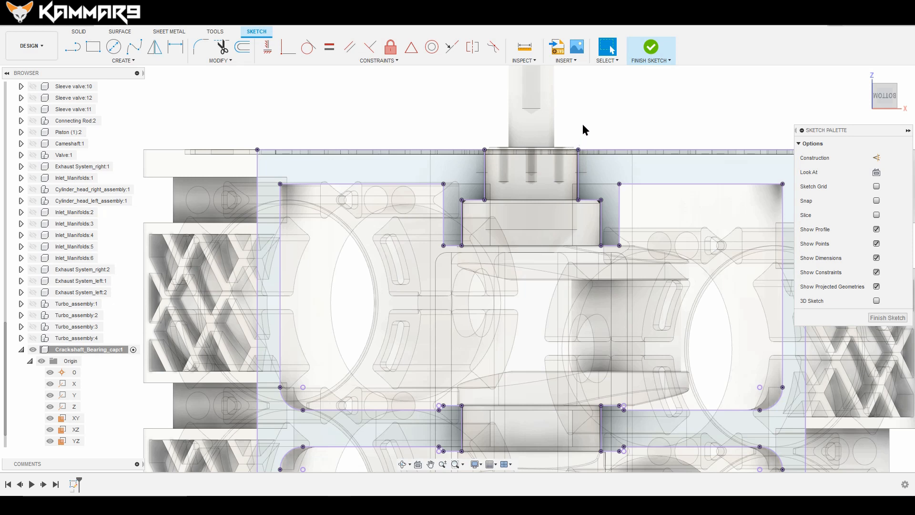
{"action": "mouse_move", "coordinate": [590, 127]}
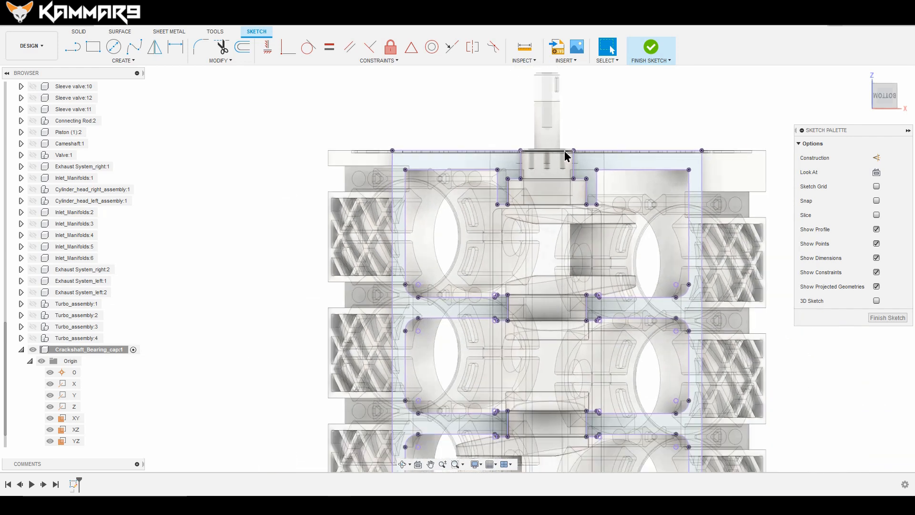
{"action": "scroll", "scroll_direction": "down", "scroll_amount": 3}
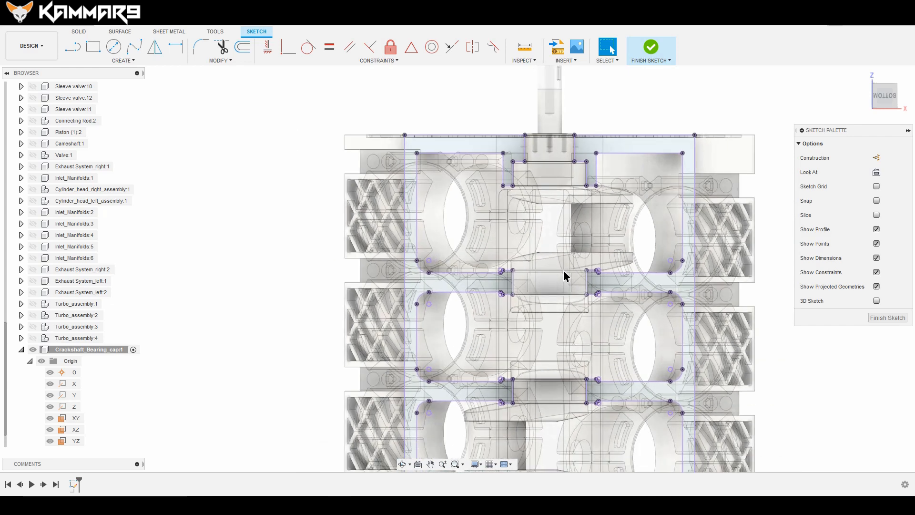
{"action": "scroll", "scroll_direction": "down", "scroll_amount": 3}
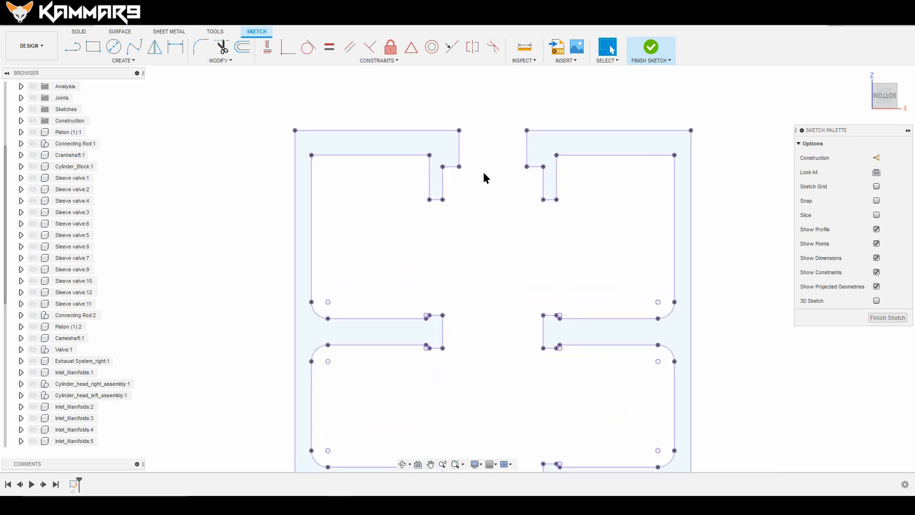
{"action": "mouse_move", "coordinate": [479, 170]}
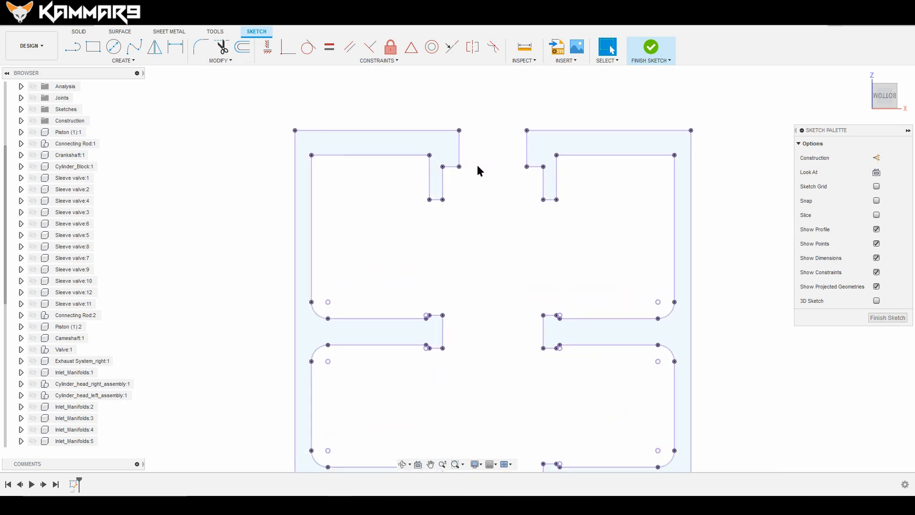
{"action": "mouse_move", "coordinate": [462, 201]}
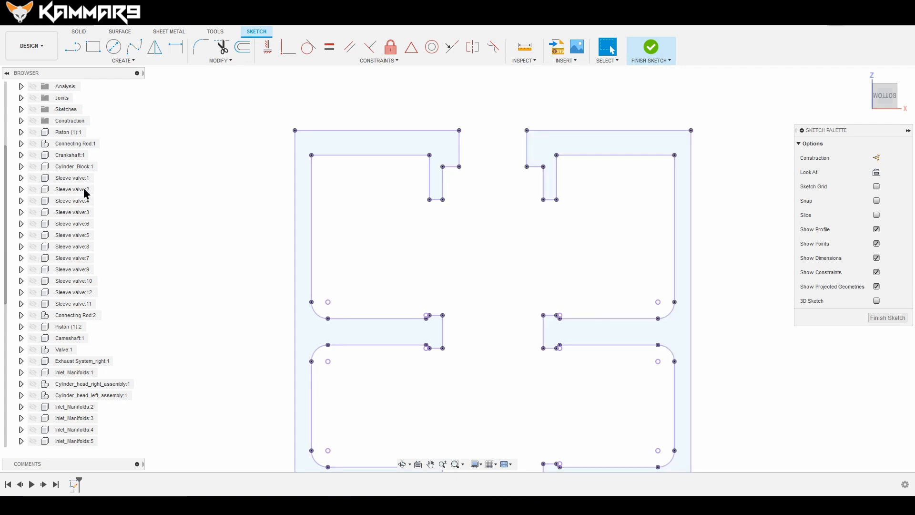
{"action": "mouse_move", "coordinate": [84, 194]}
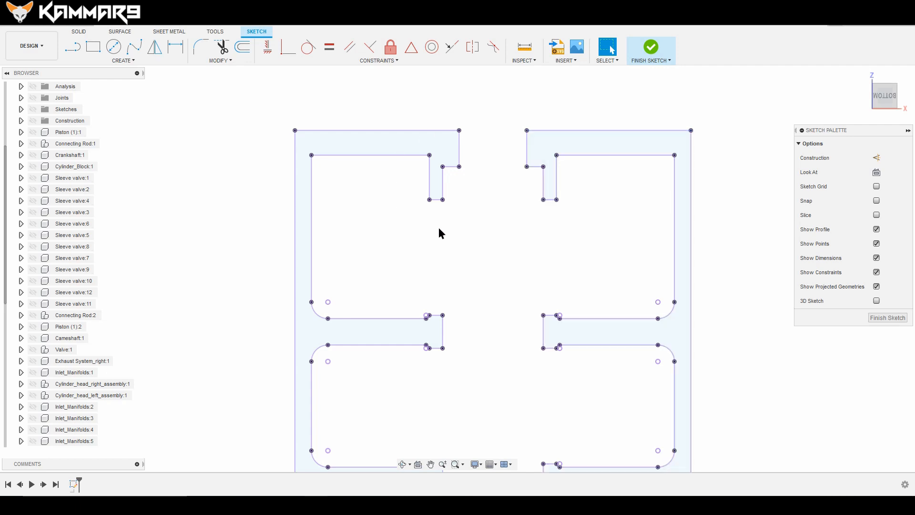
{"action": "mouse_move", "coordinate": [502, 321]}
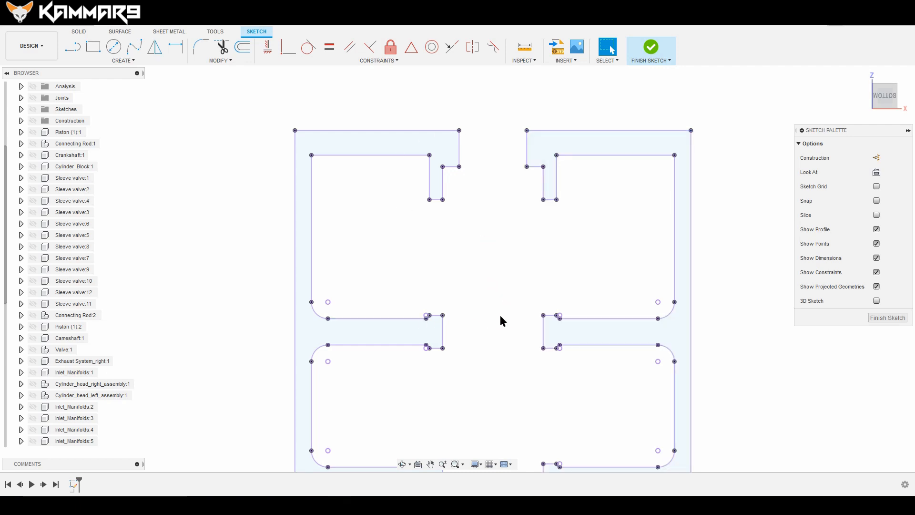
{"action": "mouse_move", "coordinate": [532, 248]}
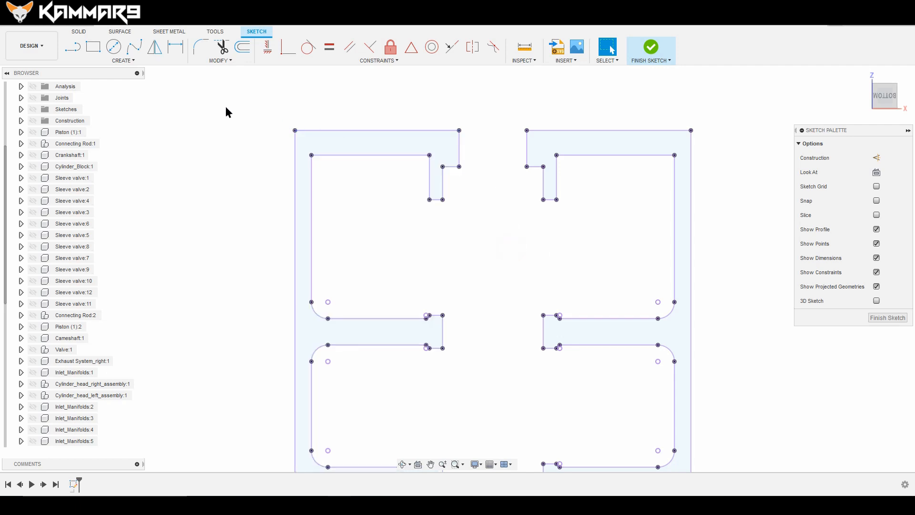
Step: Toggle component visibility in the browser while closing off the tray's rib ends
{"action": "left_click", "coordinate": [72, 47]}
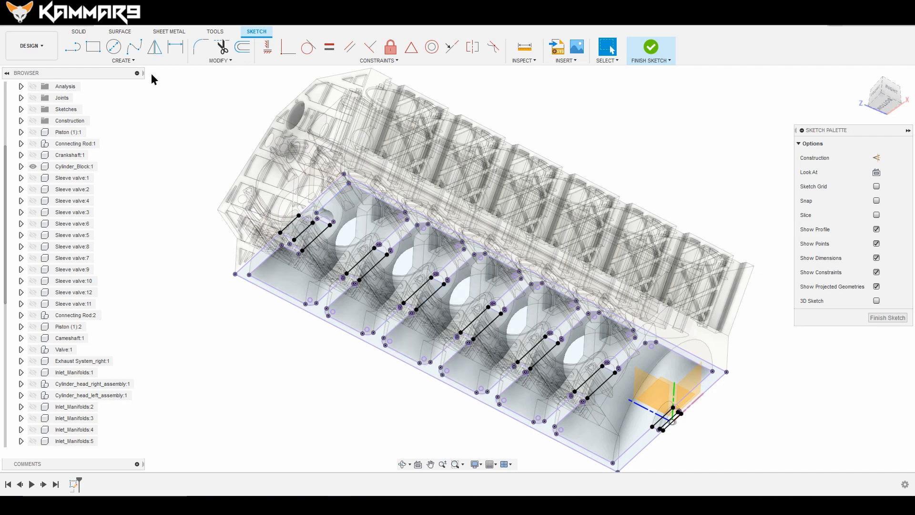
Step: Extrude the tray outline and rib profiles -45 mm downward as a new body
{"action": "left_click", "coordinate": [78, 31]}
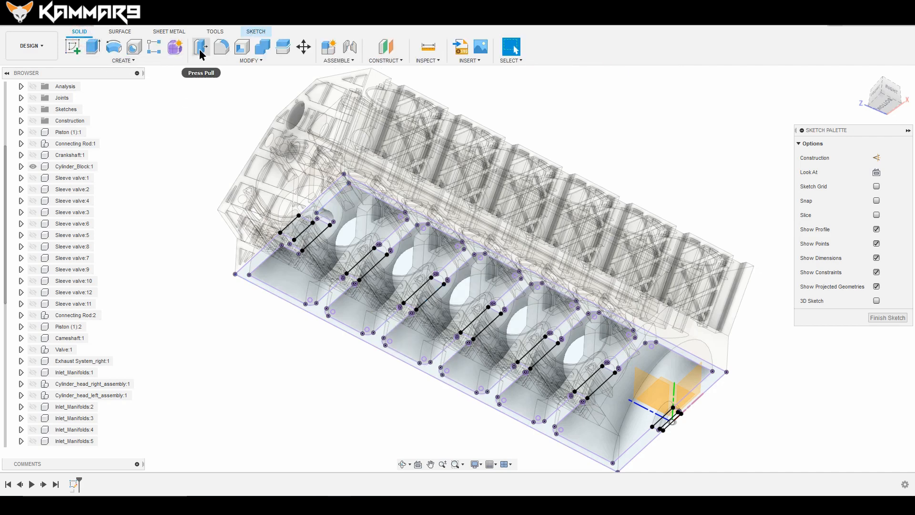
{"action": "left_click", "coordinate": [200, 47]}
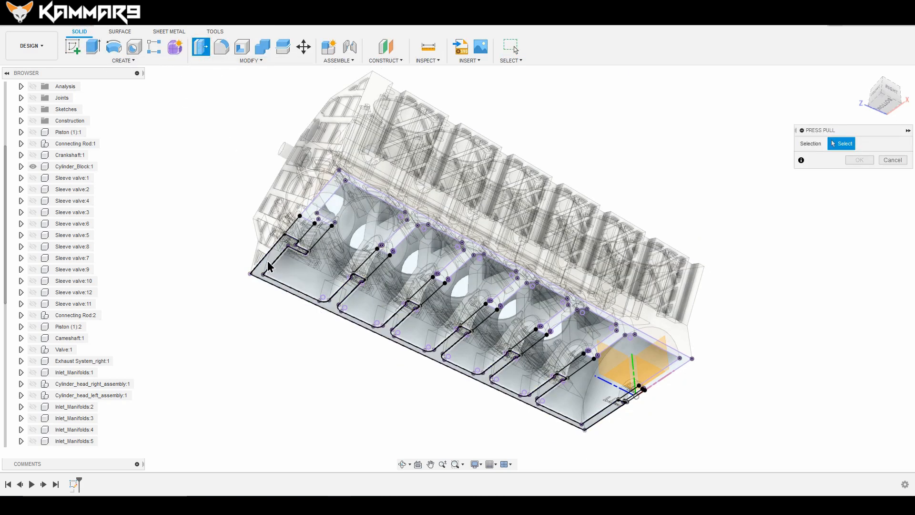
{"action": "left_click", "coordinate": [271, 265]}
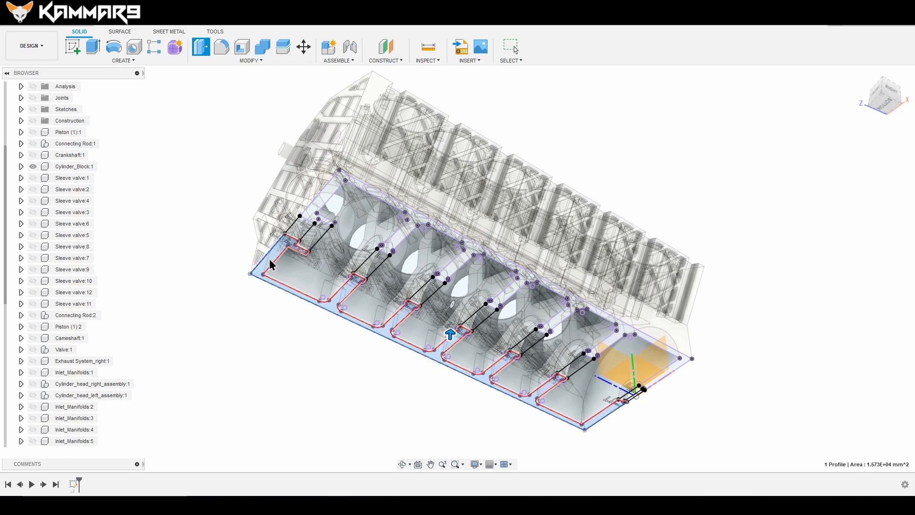
{"action": "left_click", "coordinate": [91, 46]}
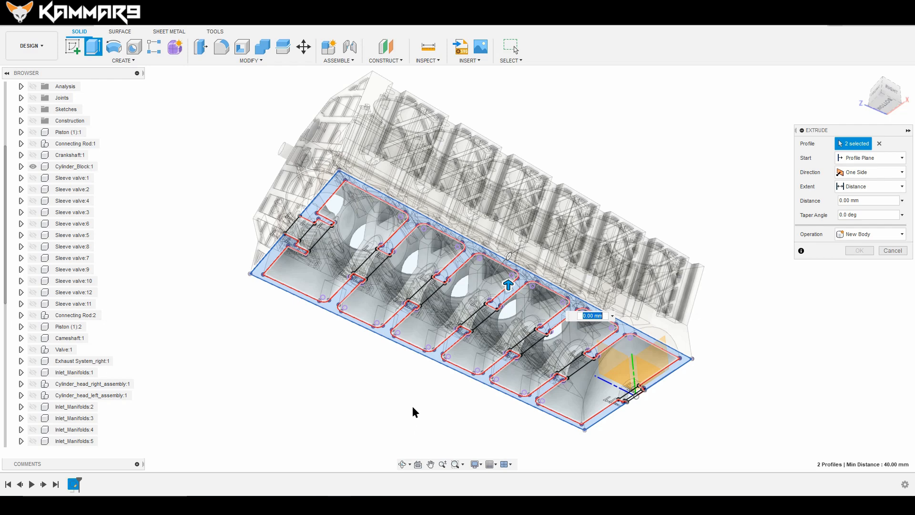
{"action": "mouse_move", "coordinate": [387, 413]}
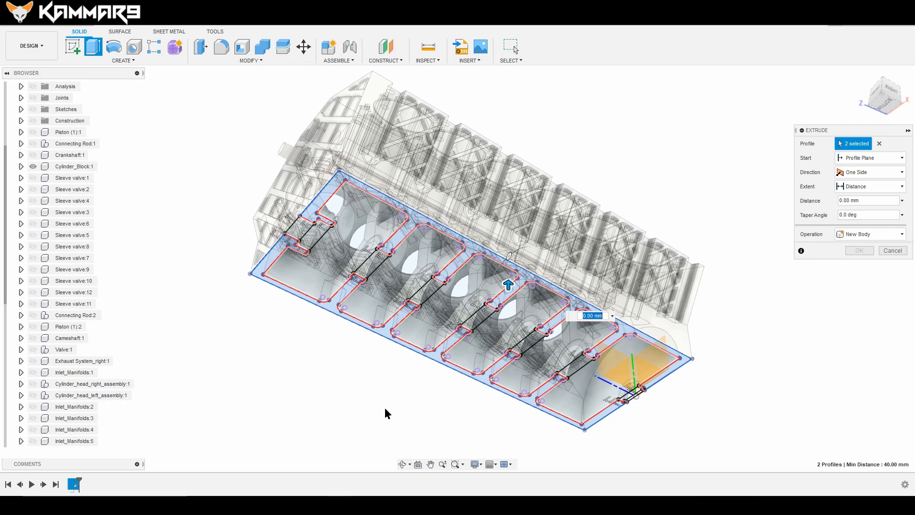
{"action": "mouse_move", "coordinate": [395, 414]}
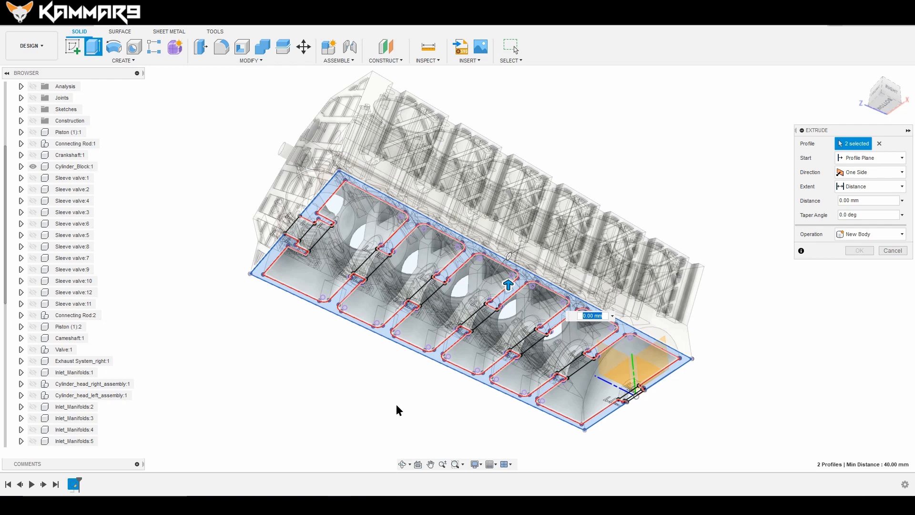
{"action": "mouse_move", "coordinate": [397, 415]}
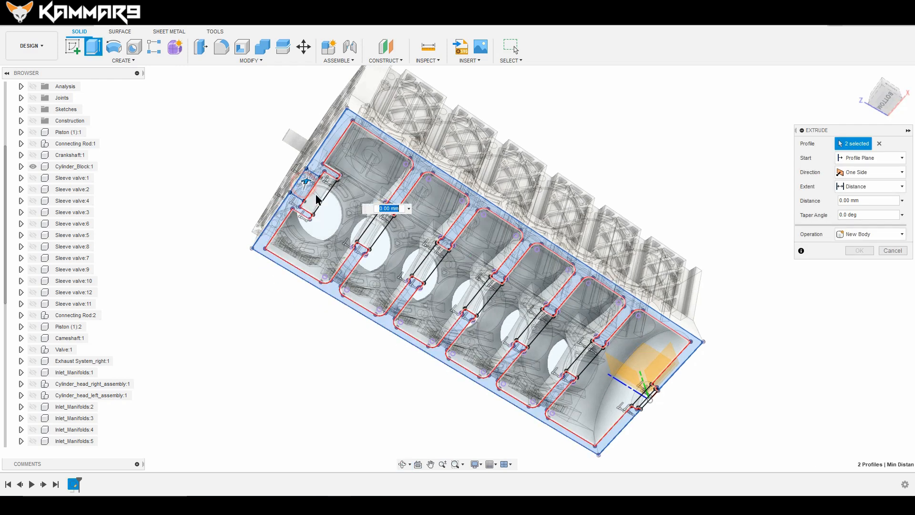
{"action": "left_click", "coordinate": [423, 271]}
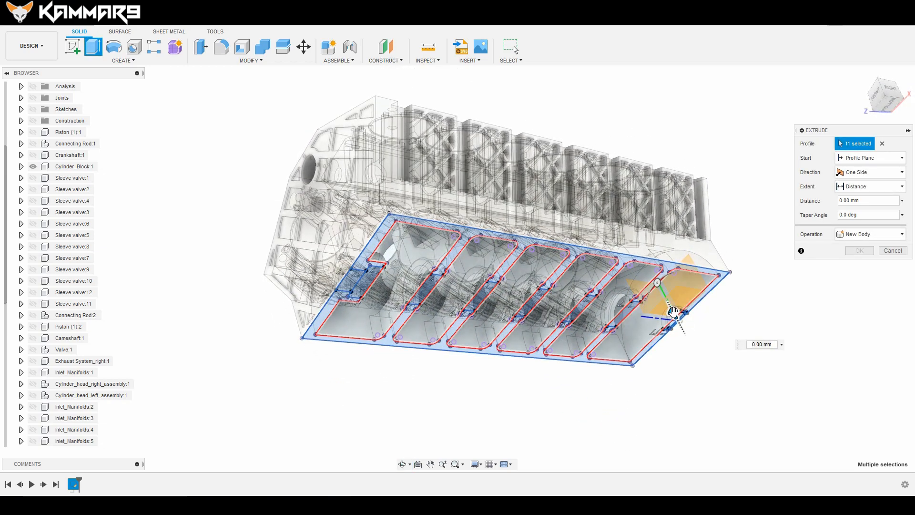
{"action": "left_click_drag", "start_coordinate": [674, 311], "coordinate": [683, 336]}
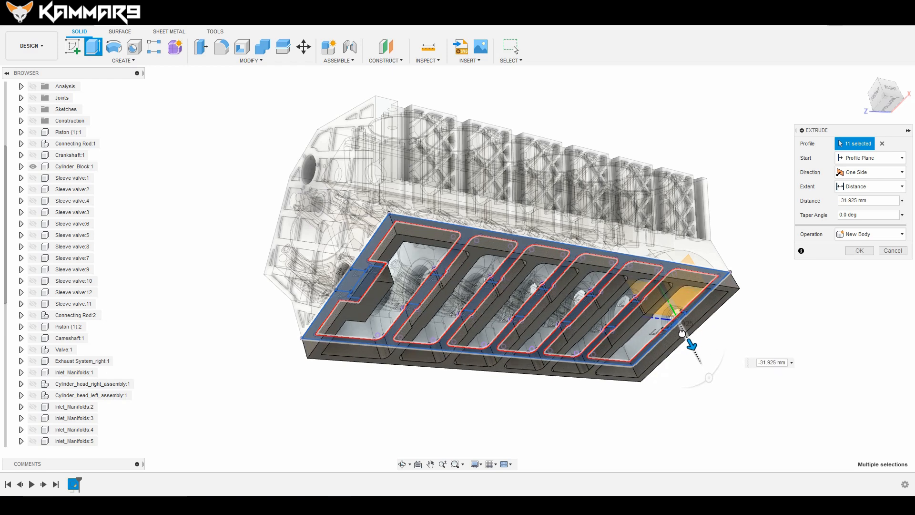
{"action": "left_click_drag", "start_coordinate": [677, 324], "coordinate": [692, 347]}
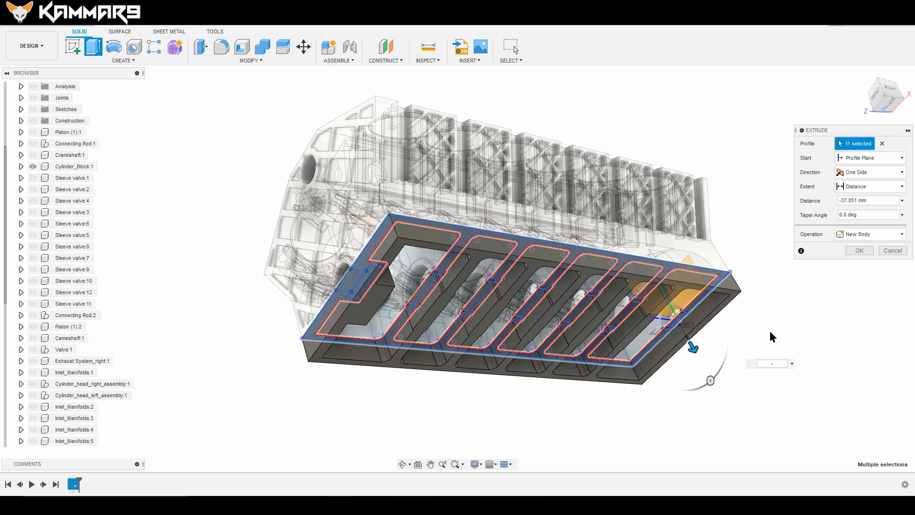
{"action": "type", "text": "-45"}
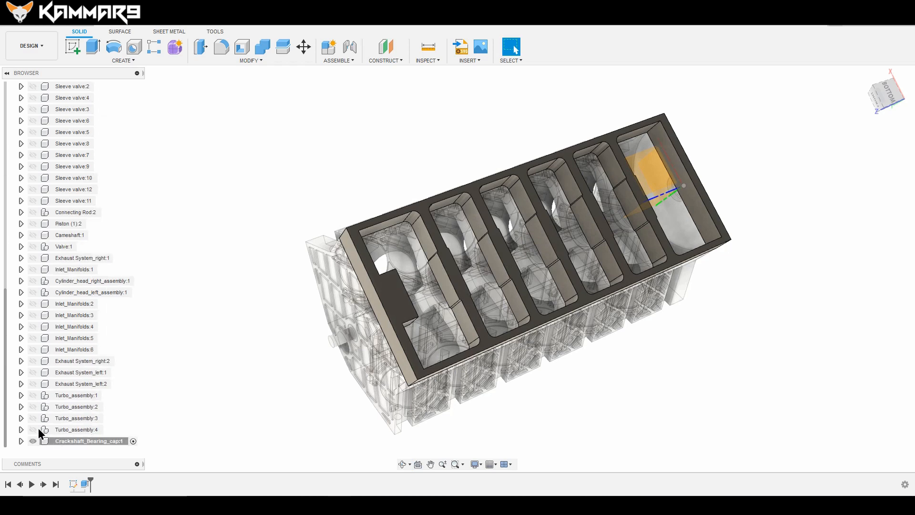
Step: Expand Crankshaft_Bearing_cap in the browser and choose Edit Sketch on its Sketch1
{"action": "left_click", "coordinate": [21, 441]}
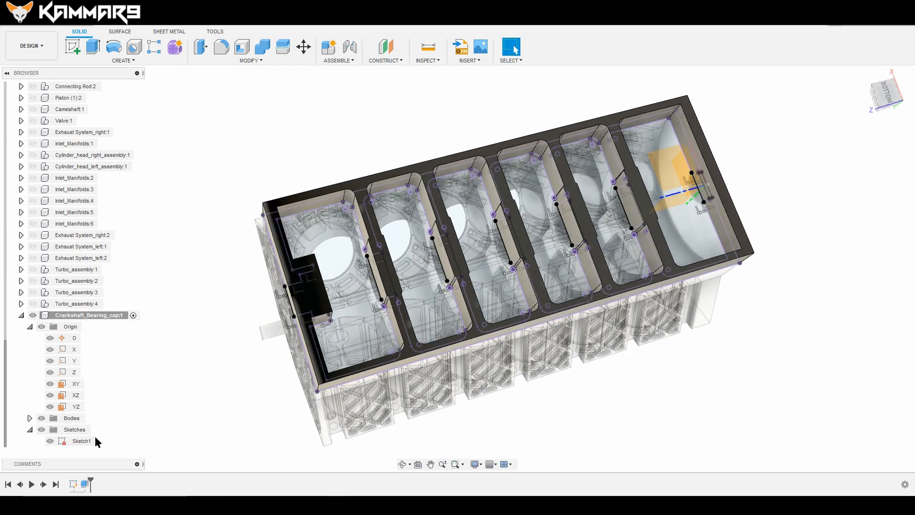
{"action": "left_click", "coordinate": [81, 440]}
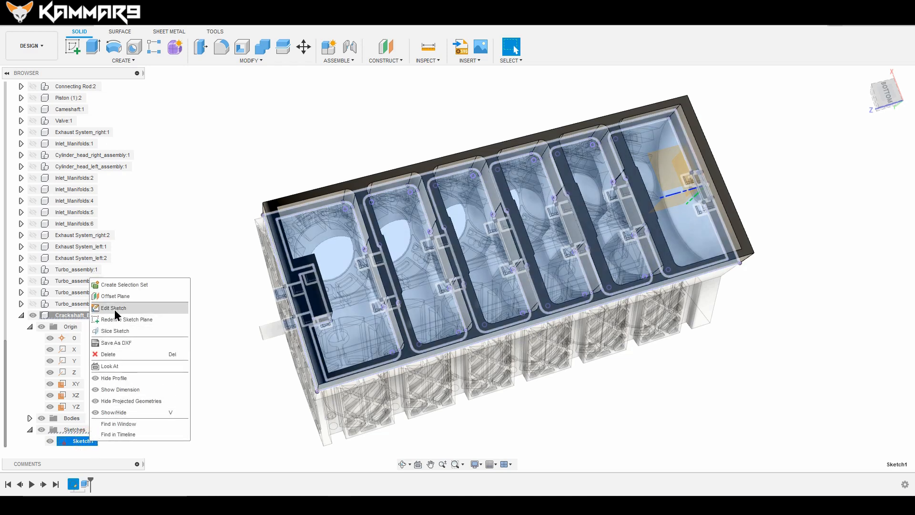
{"action": "left_click", "coordinate": [112, 308]}
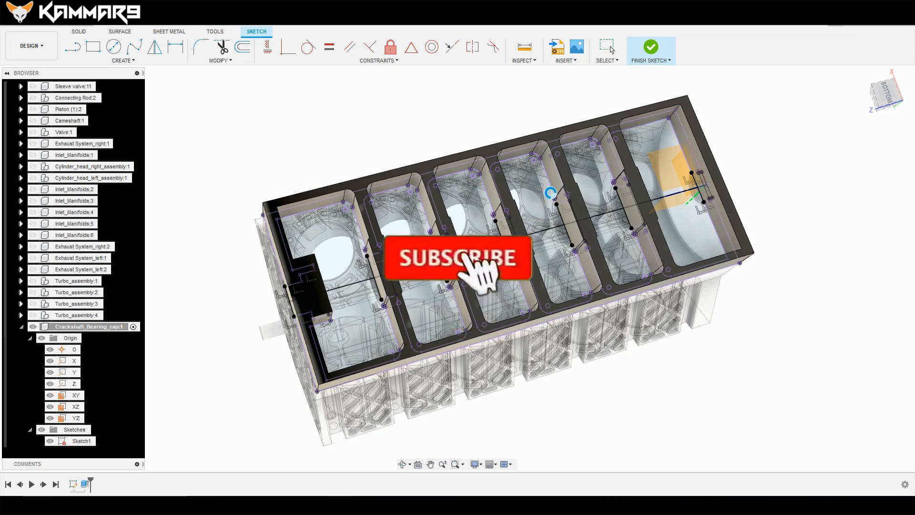
Step: Revolve each rib's square profile around the crankshaft axis to cut half-round cradles
{"action": "left_click", "coordinate": [458, 257]}
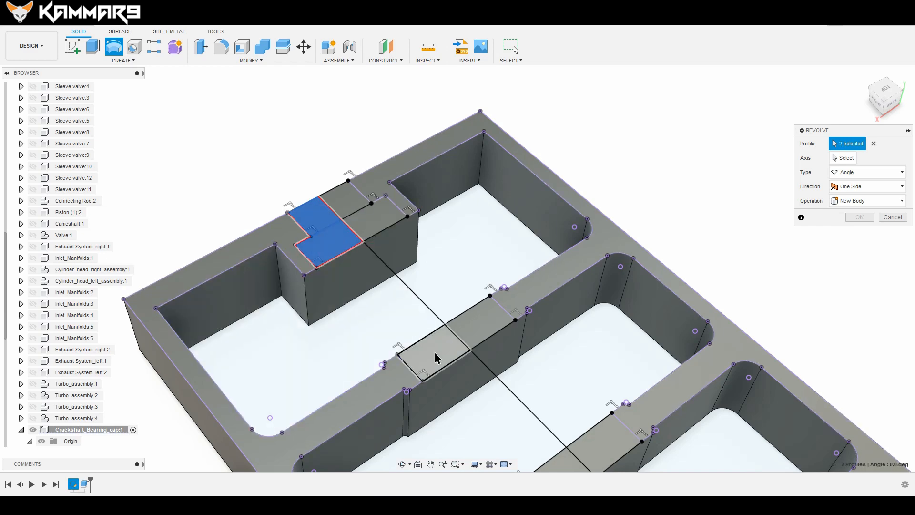
{"action": "left_click", "coordinate": [434, 359]}
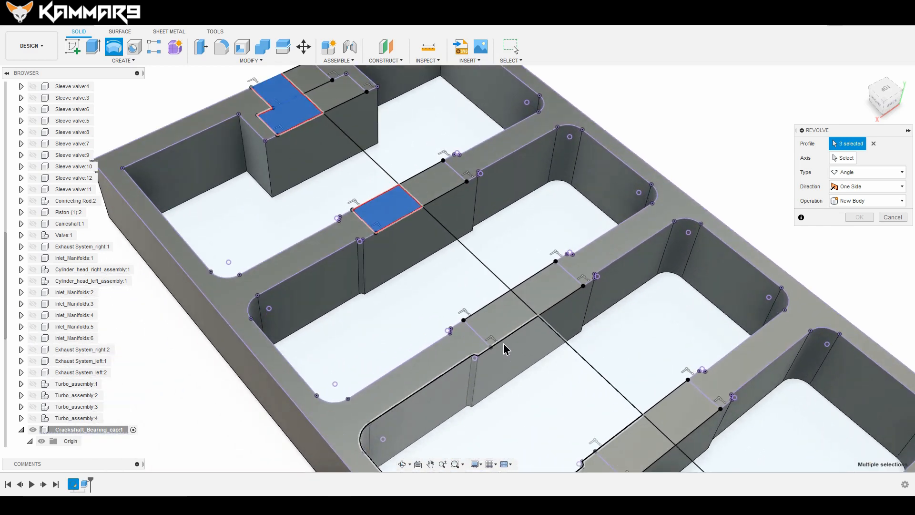
{"action": "left_click", "coordinate": [504, 315]}
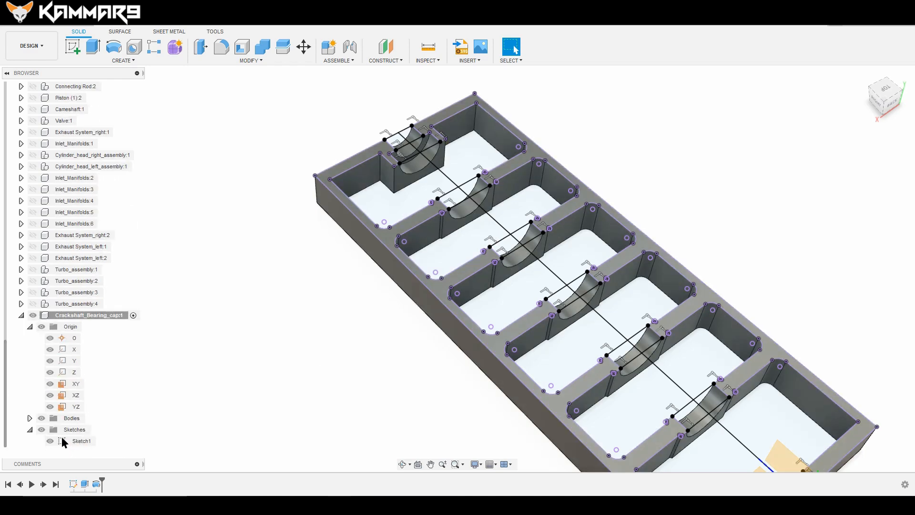
Step: Hide Sketch1 in the browser and clear the selection to view the cradled tray
{"action": "left_click", "coordinate": [50, 440]}
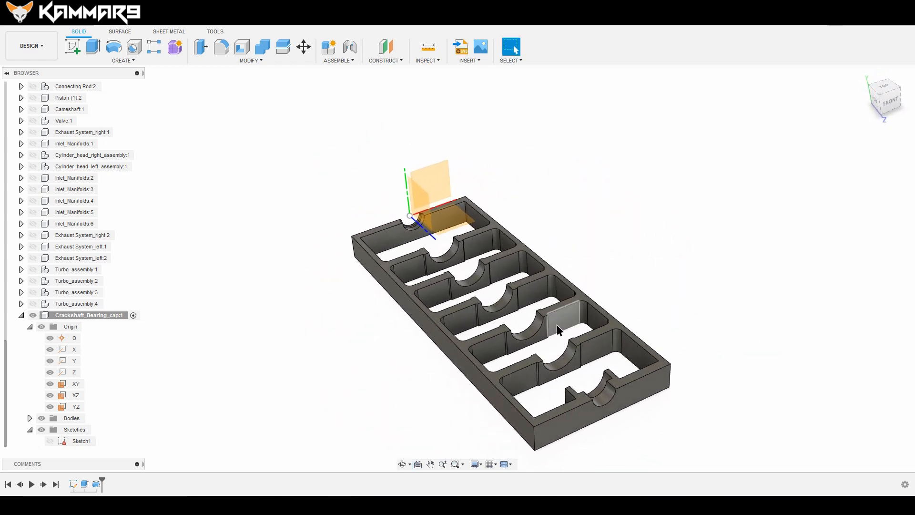
{"action": "mouse_move", "coordinate": [606, 280]}
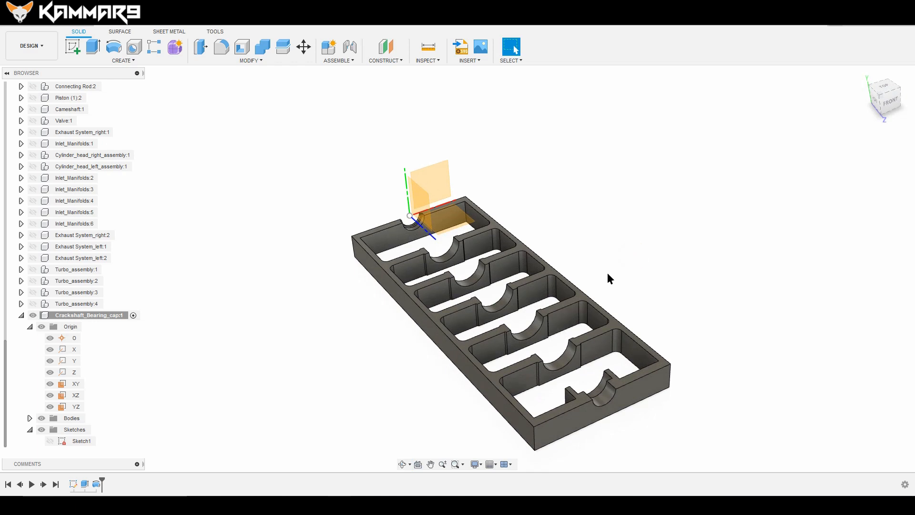
{"action": "left_click", "coordinate": [864, 75]}
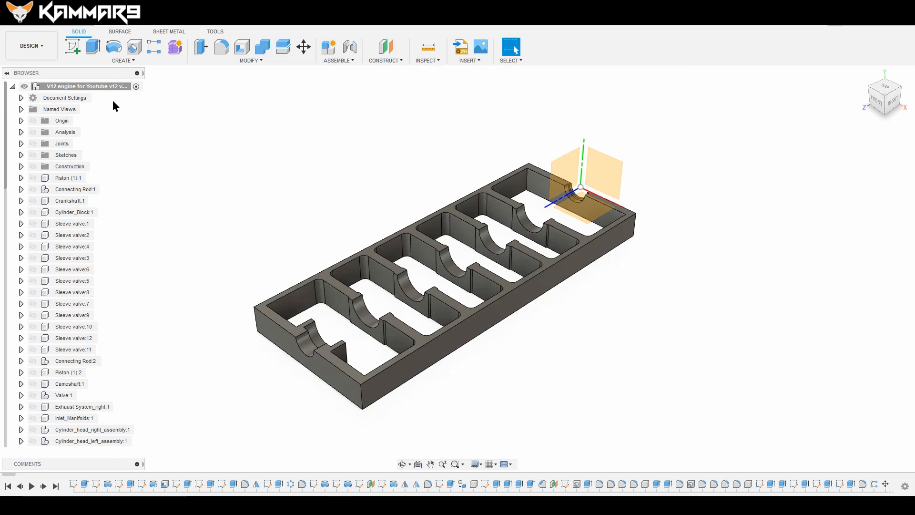
{"action": "mouse_move", "coordinate": [93, 99]}
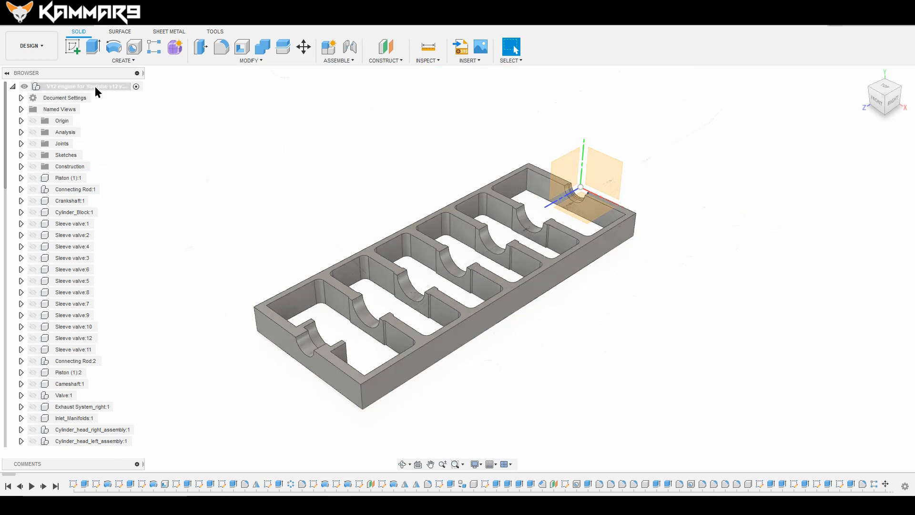
Step: Bring up the context menu for the top-level V12 engine assembly in the browser
{"action": "right_click", "coordinate": [84, 86]}
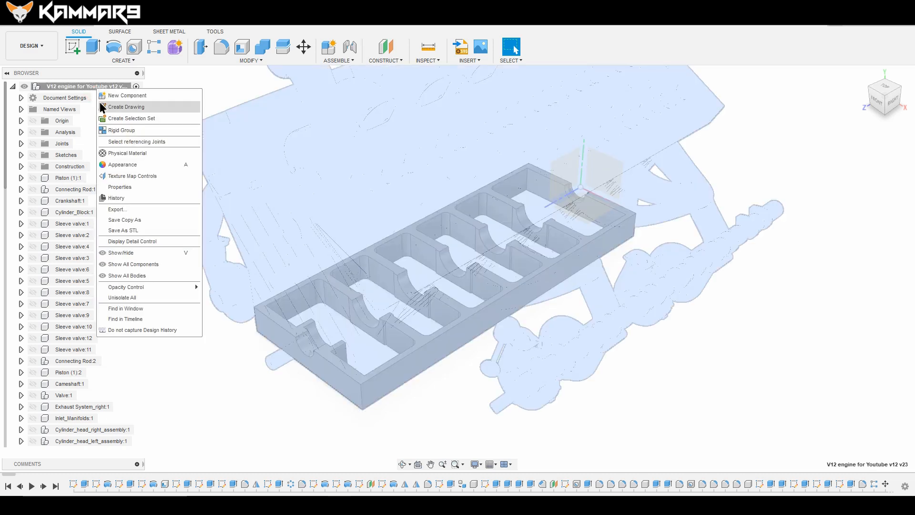
{"action": "mouse_move", "coordinate": [96, 95]}
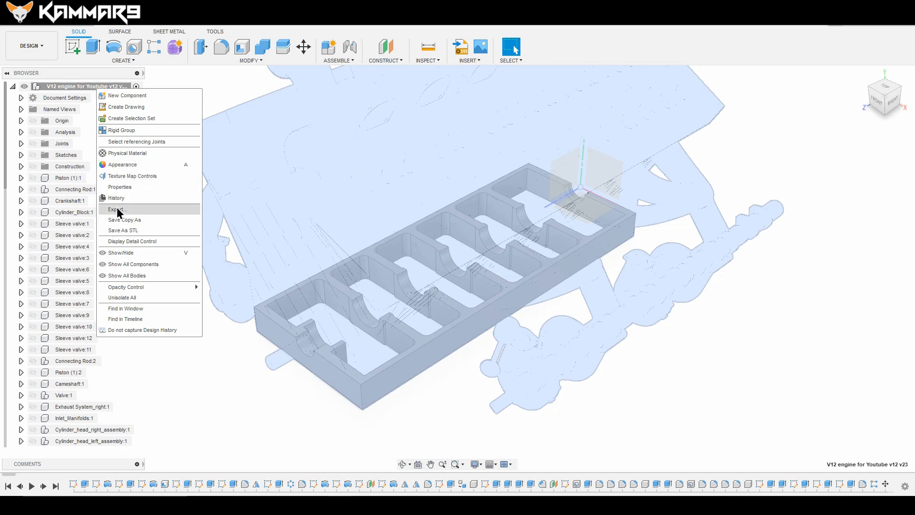
{"action": "mouse_move", "coordinate": [125, 309]}
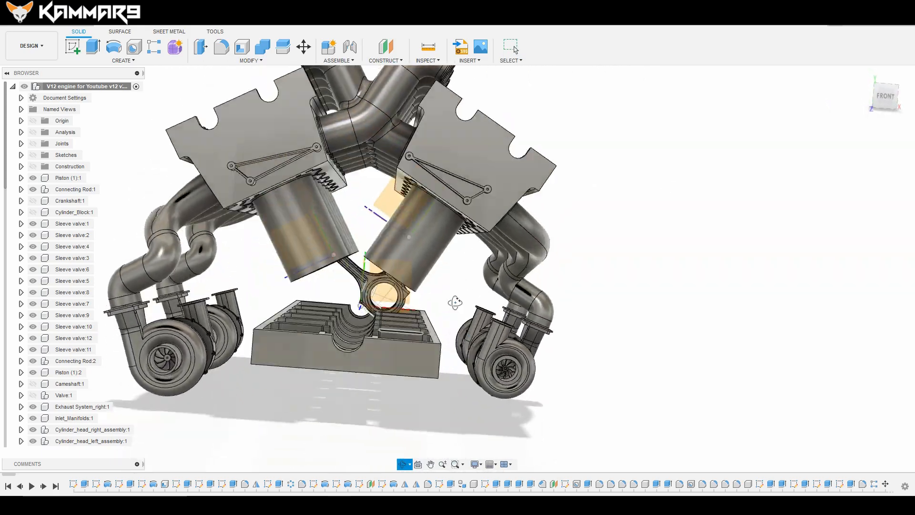
Step: Orbit to the underside and toggle browser component visibility to fit the tray under the block
{"action": "left_click_drag", "start_coordinate": [455, 303], "coordinate": [380, 282]}
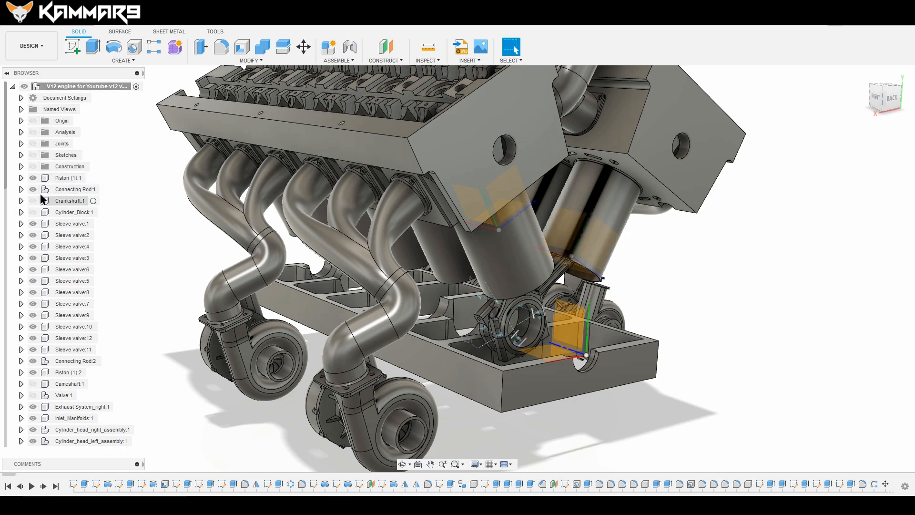
{"action": "left_click", "coordinate": [21, 189]}
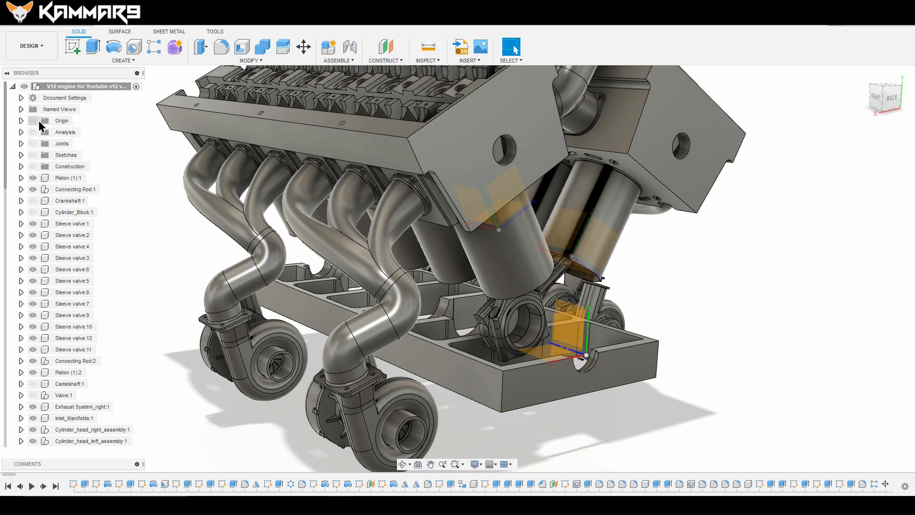
{"action": "mouse_move", "coordinate": [104, 288]}
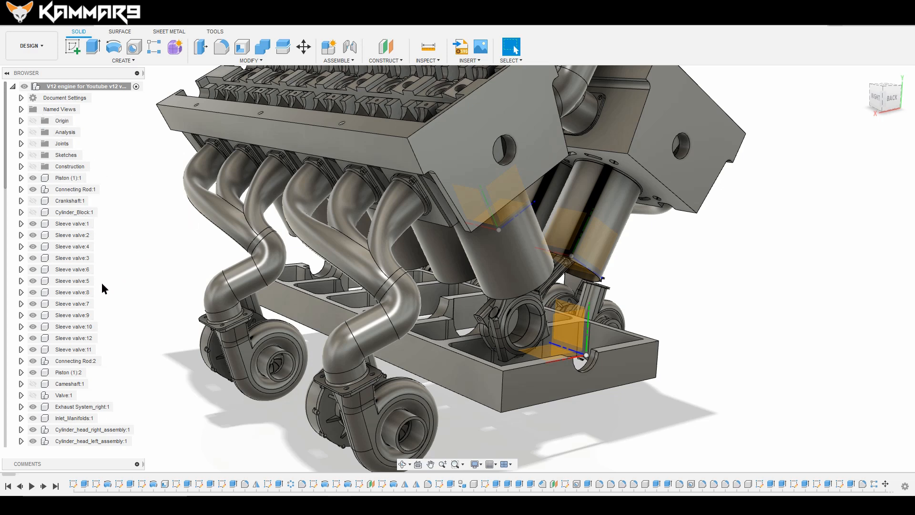
{"action": "scroll", "scroll_direction": "down", "scroll_amount": 3}
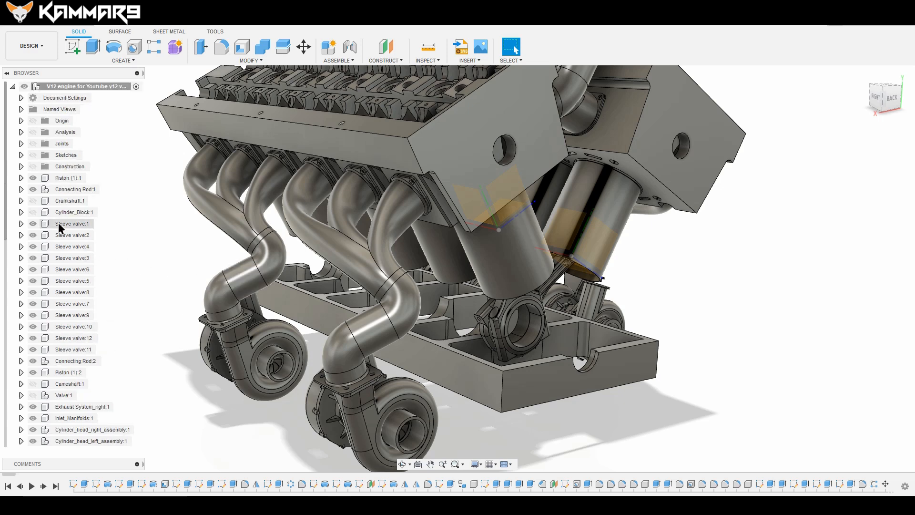
{"action": "left_click", "coordinate": [69, 201]}
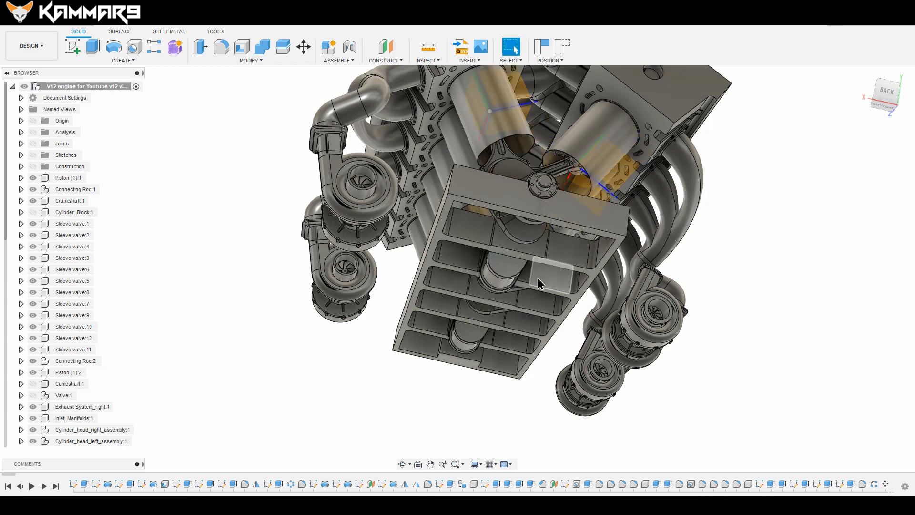
{"action": "left_click_drag", "start_coordinate": [537, 283], "coordinate": [429, 461]}
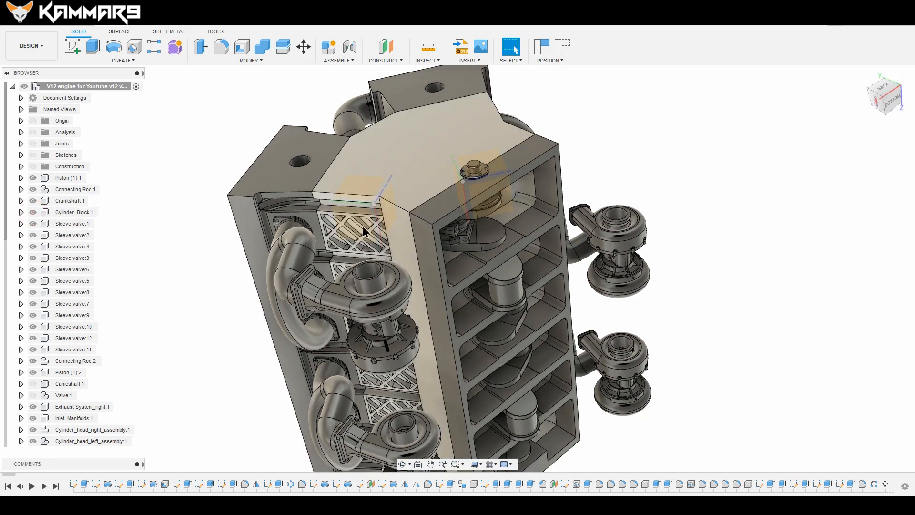
{"action": "left_click_drag", "start_coordinate": [362, 234], "coordinate": [502, 262]}
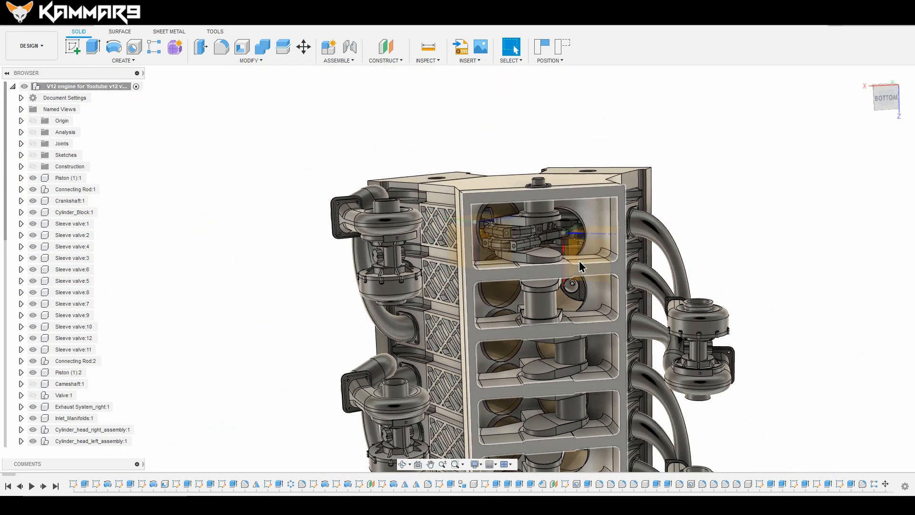
{"action": "left_click_drag", "start_coordinate": [580, 265], "coordinate": [564, 246]}
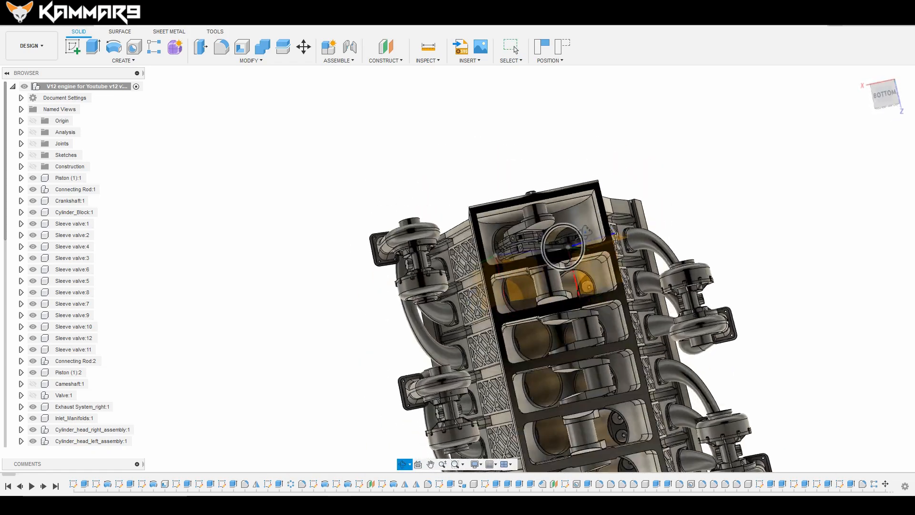
{"action": "left_click_drag", "start_coordinate": [560, 245], "coordinate": [580, 320]}
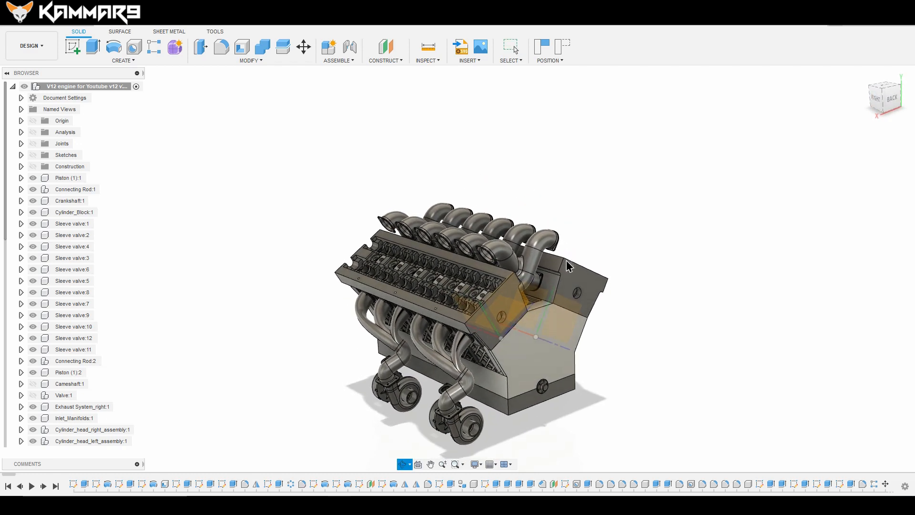
{"action": "left_click_drag", "start_coordinate": [569, 265], "coordinate": [601, 301]}
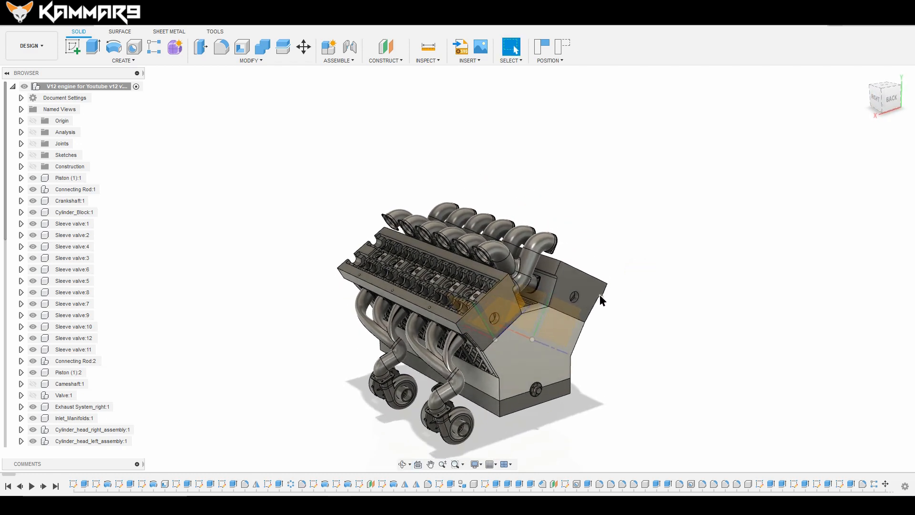